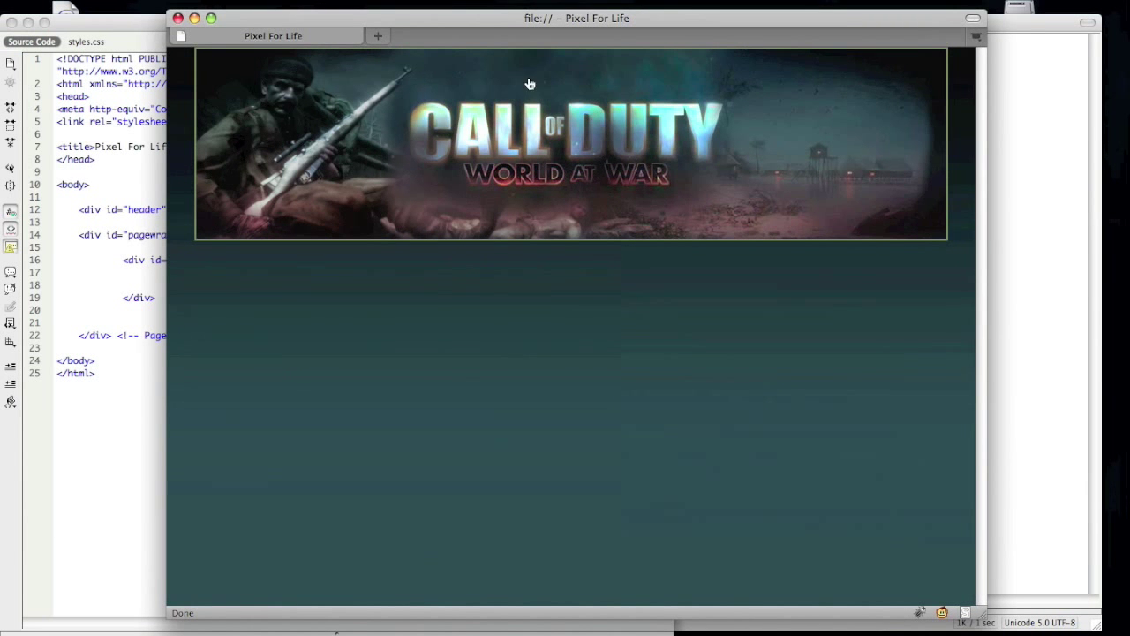
mouse_move(197, 29)
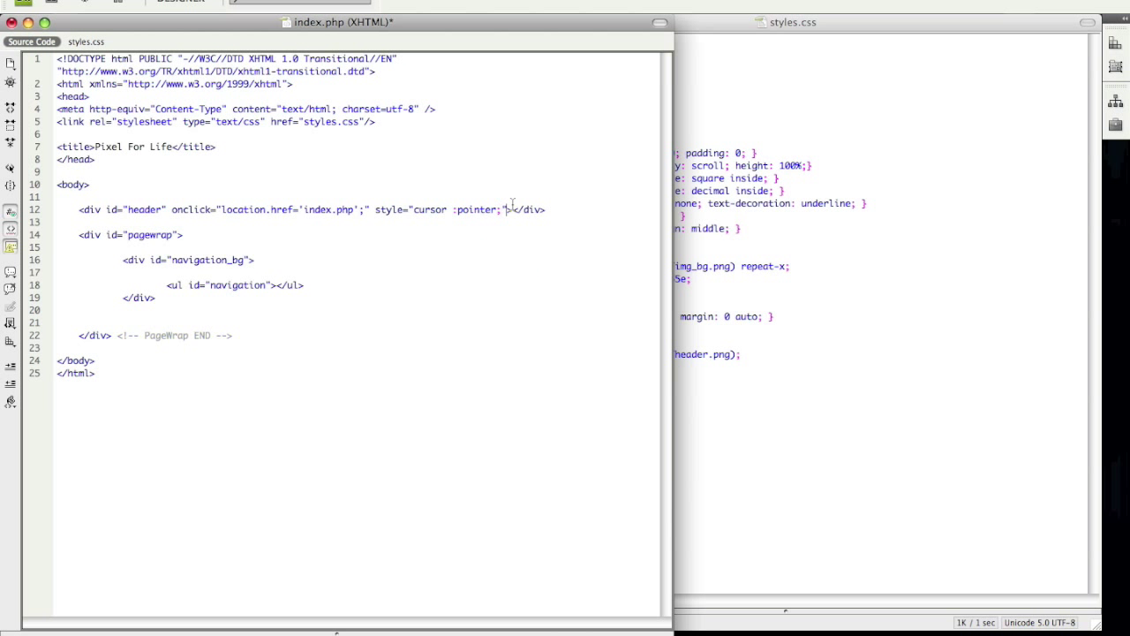
Step: Return to index.php in Coda to finish the header div's pointer style attribute
click(505, 209)
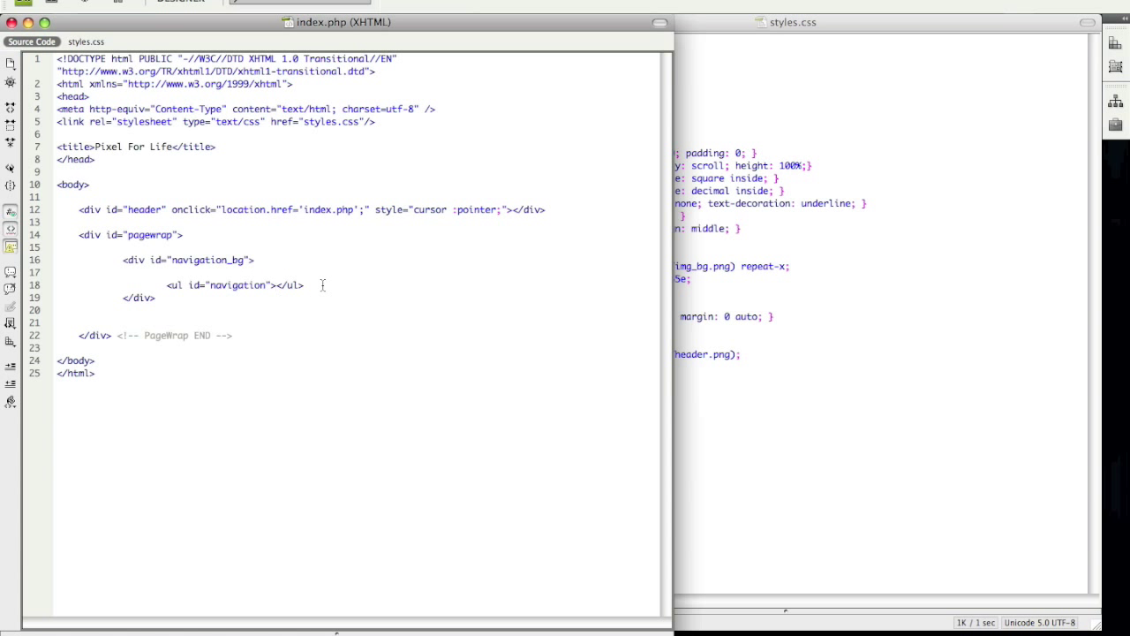
Step: Add a Home list item with class home linking to index.php
key(Return)
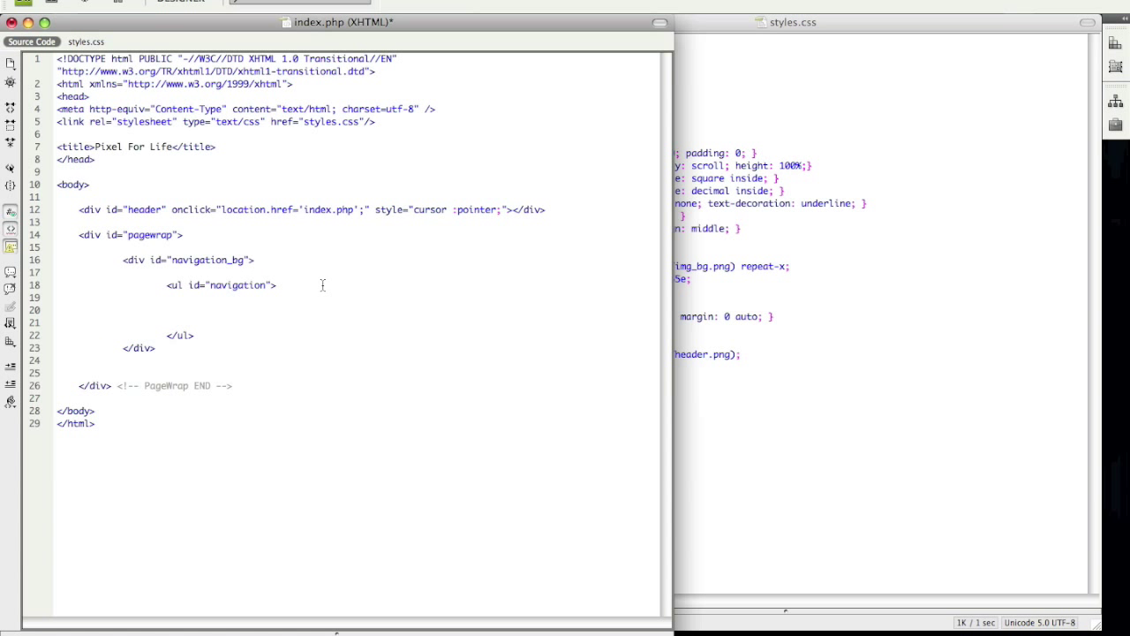
click(187, 310)
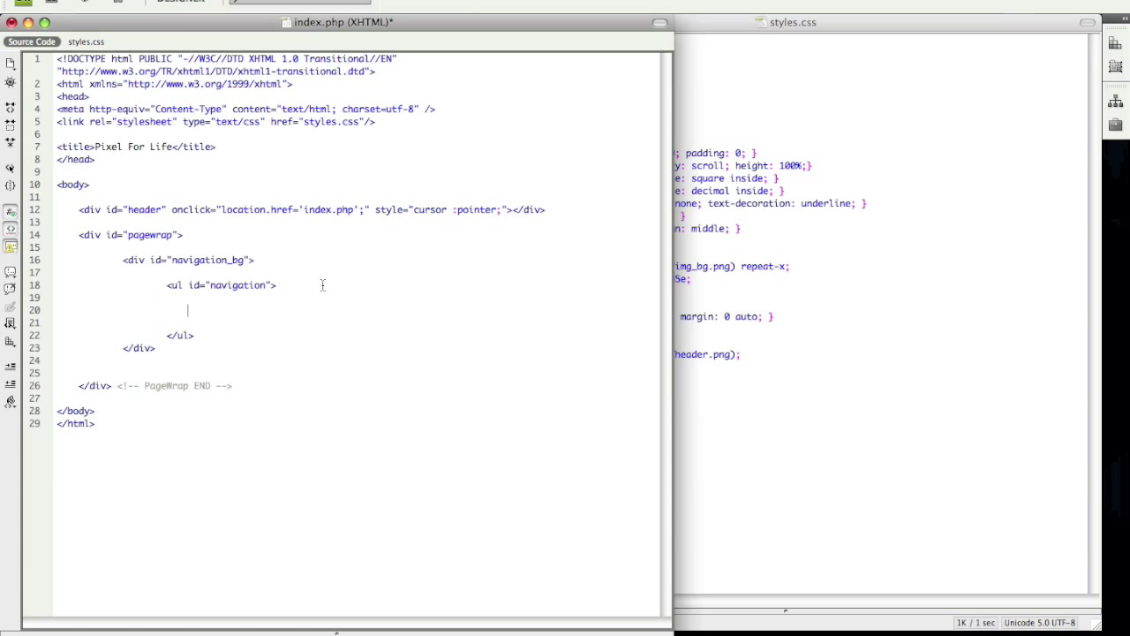
text(<li><a class=")
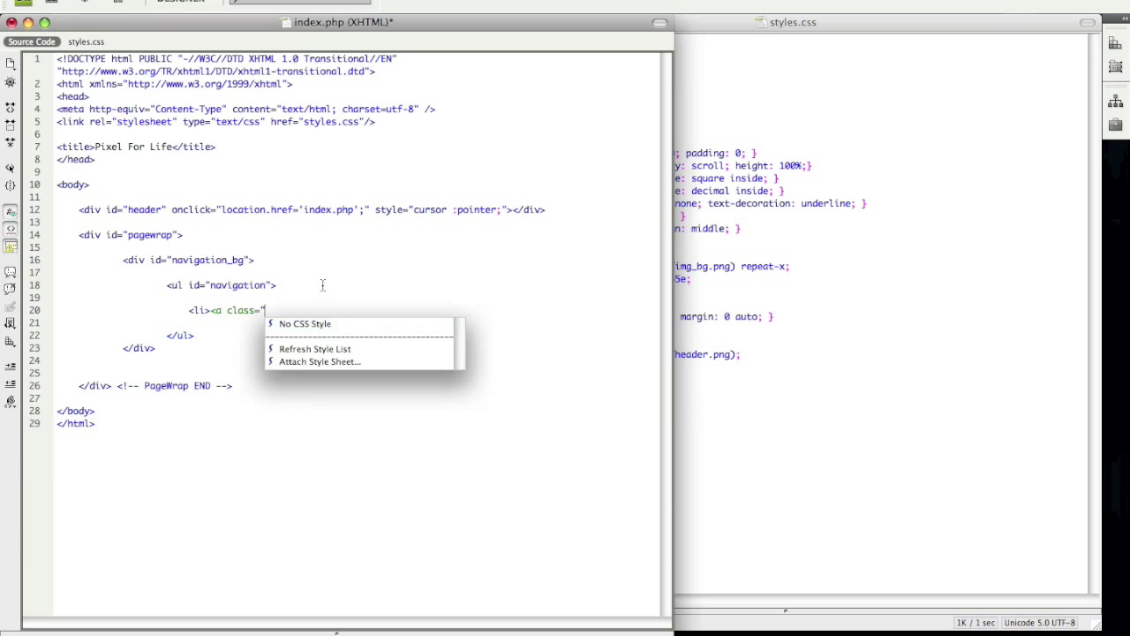
text(home" href=)
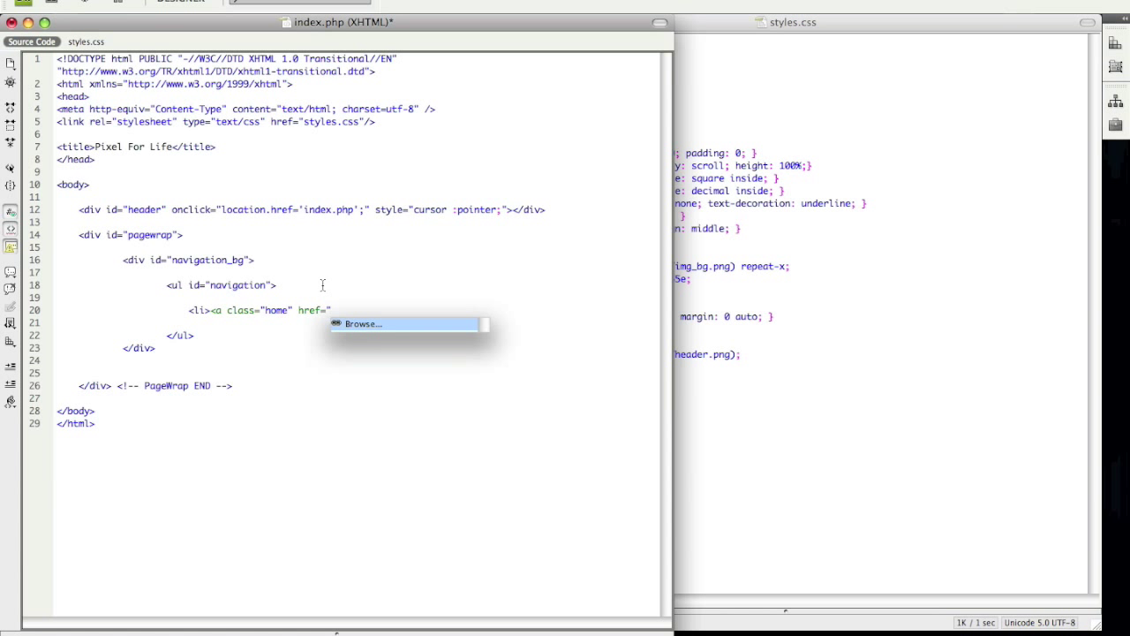
text(index.php" title=)
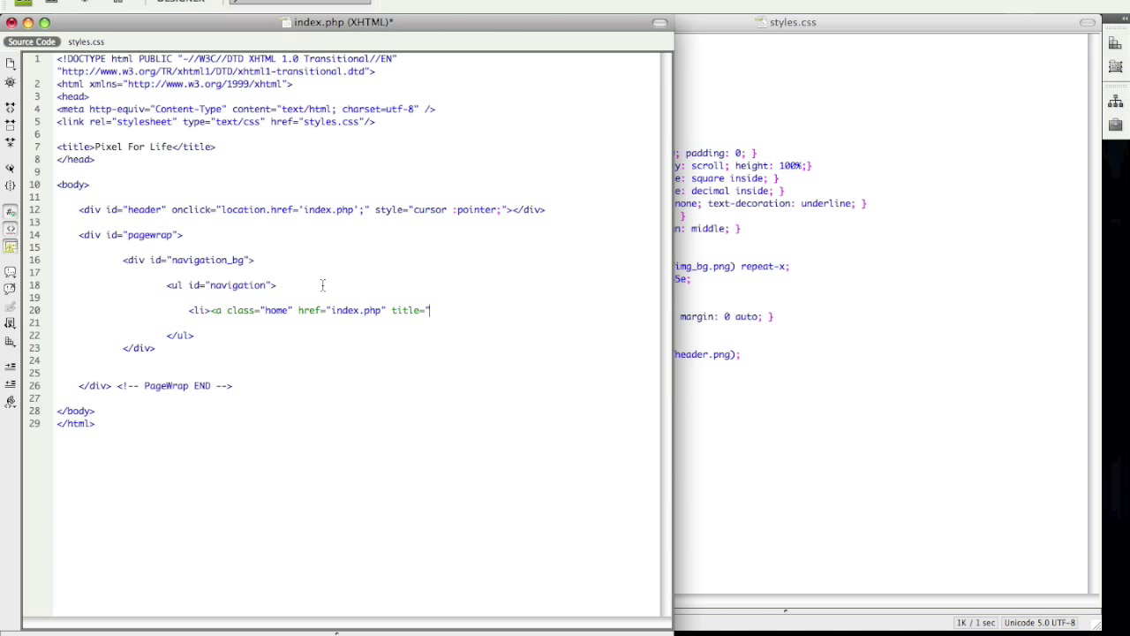
text(Home")
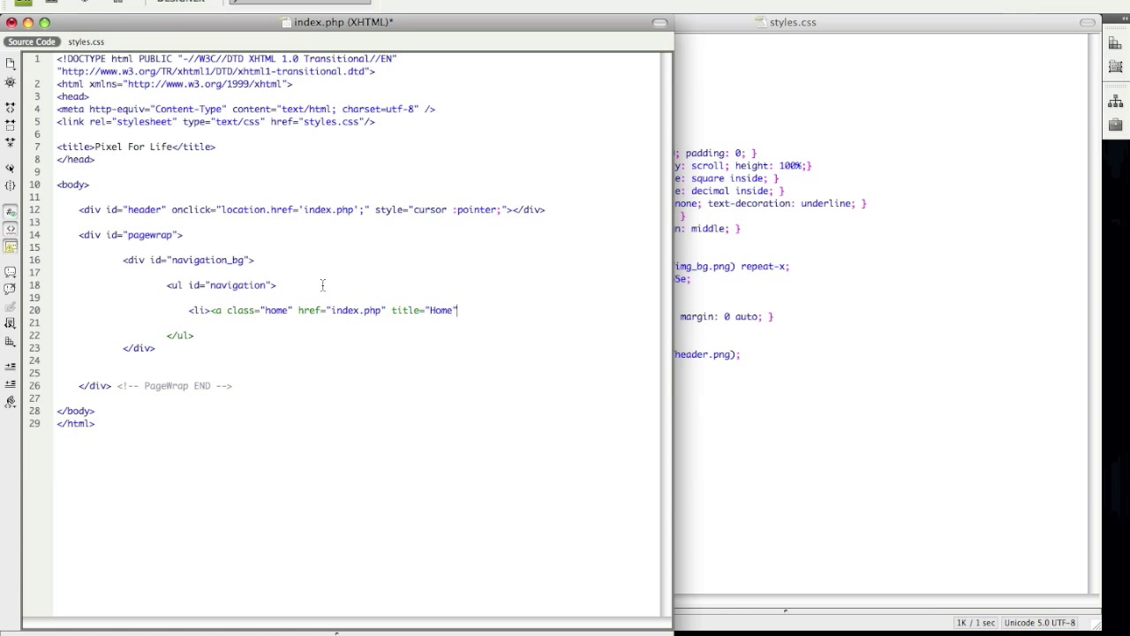
text(></a>)
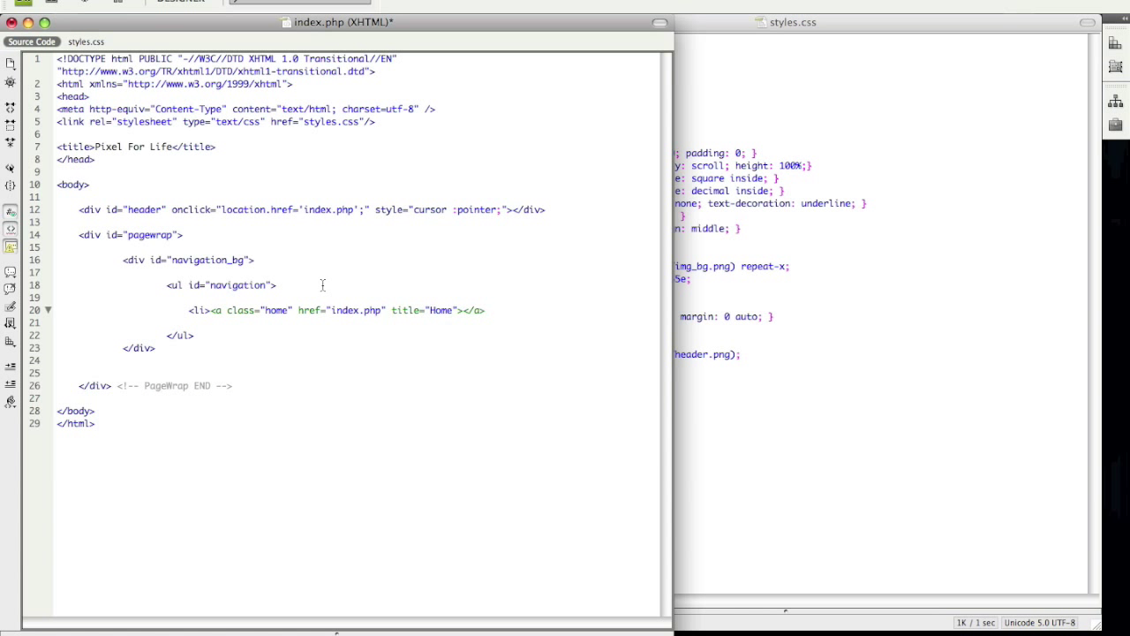
text(</li>)
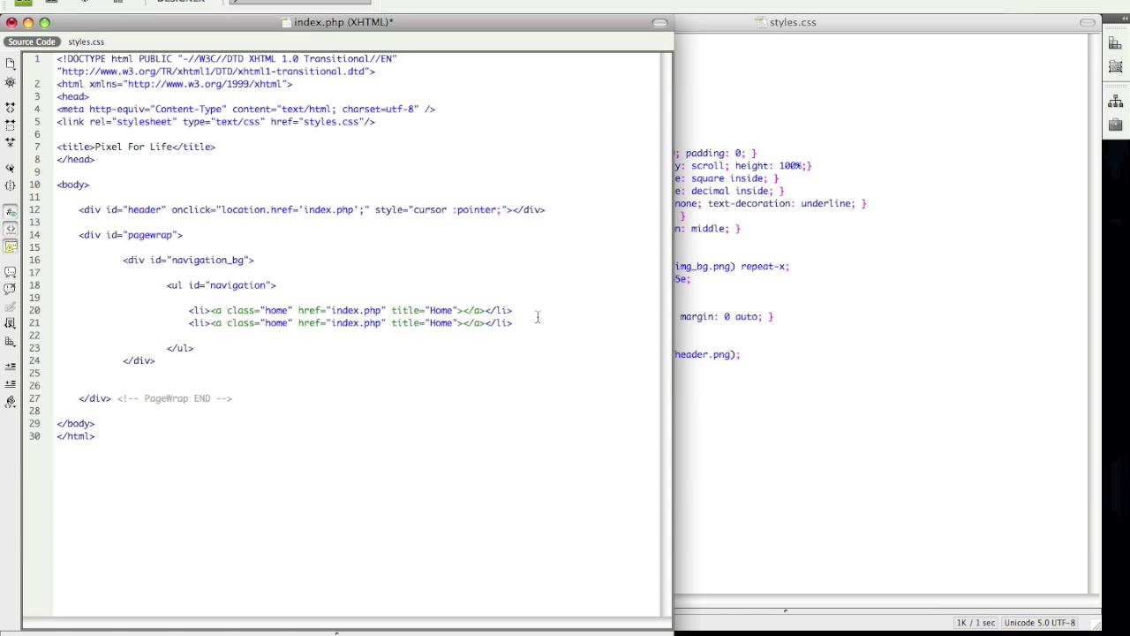
Step: Turn the duplicated line into a Forum item with class forum and title Forum
double_click(275, 323)
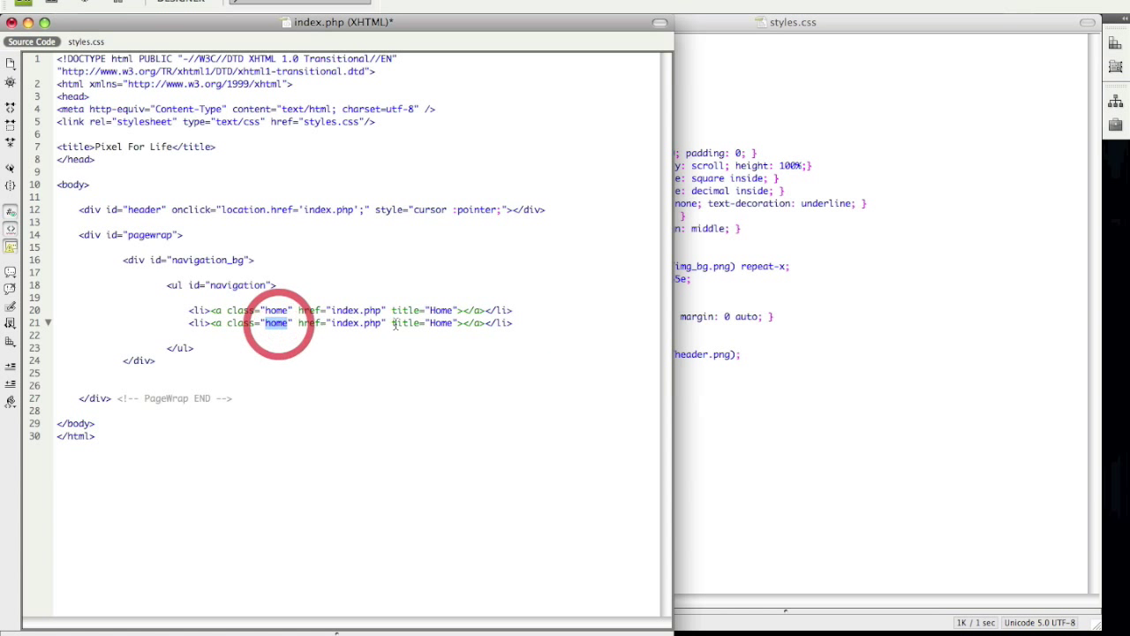
text(forum)
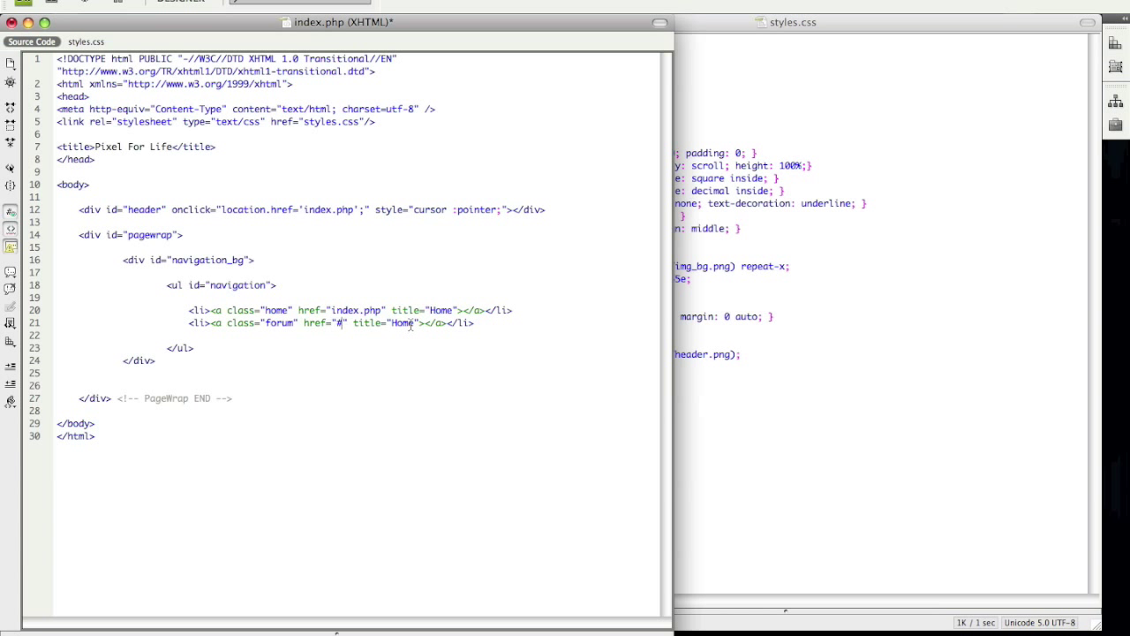
double_click(402, 322)
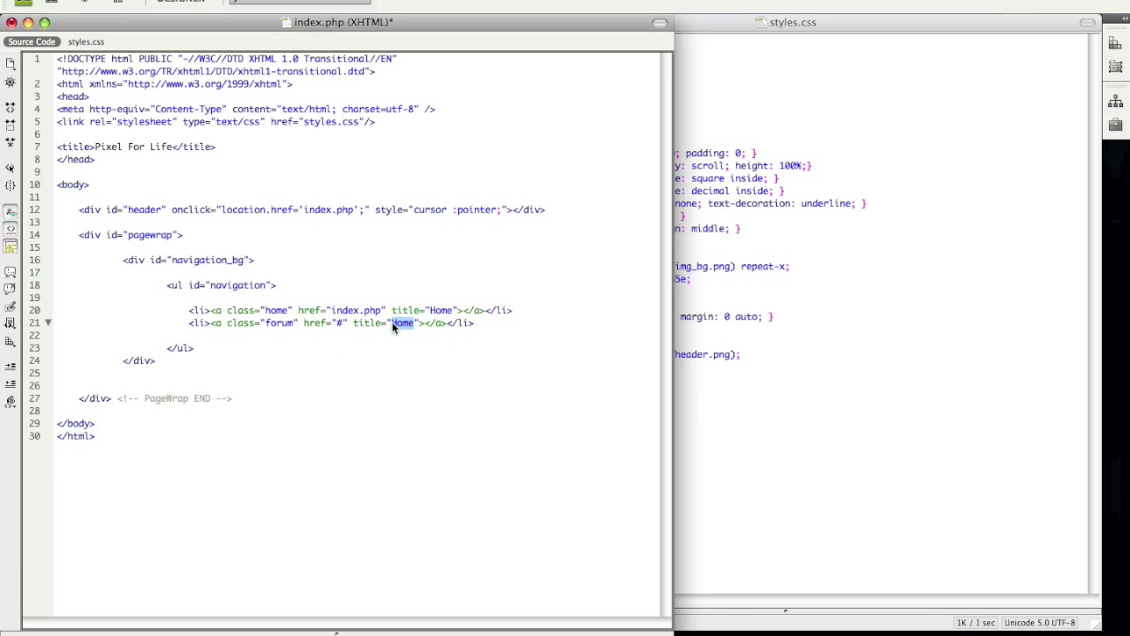
text(Forum)
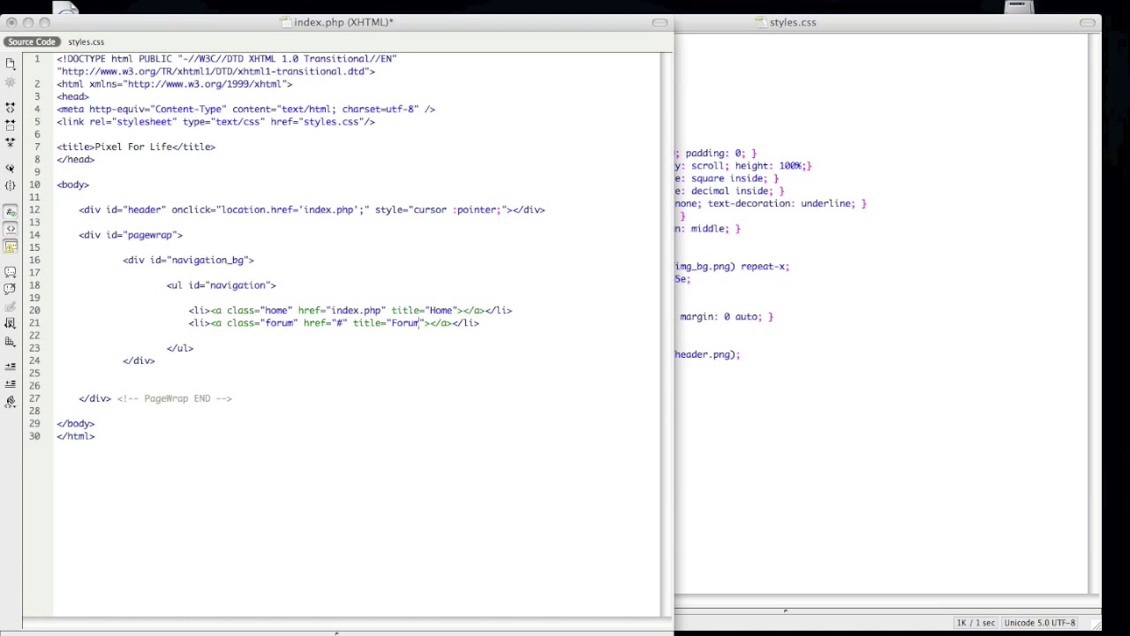
mouse_move(301, 400)
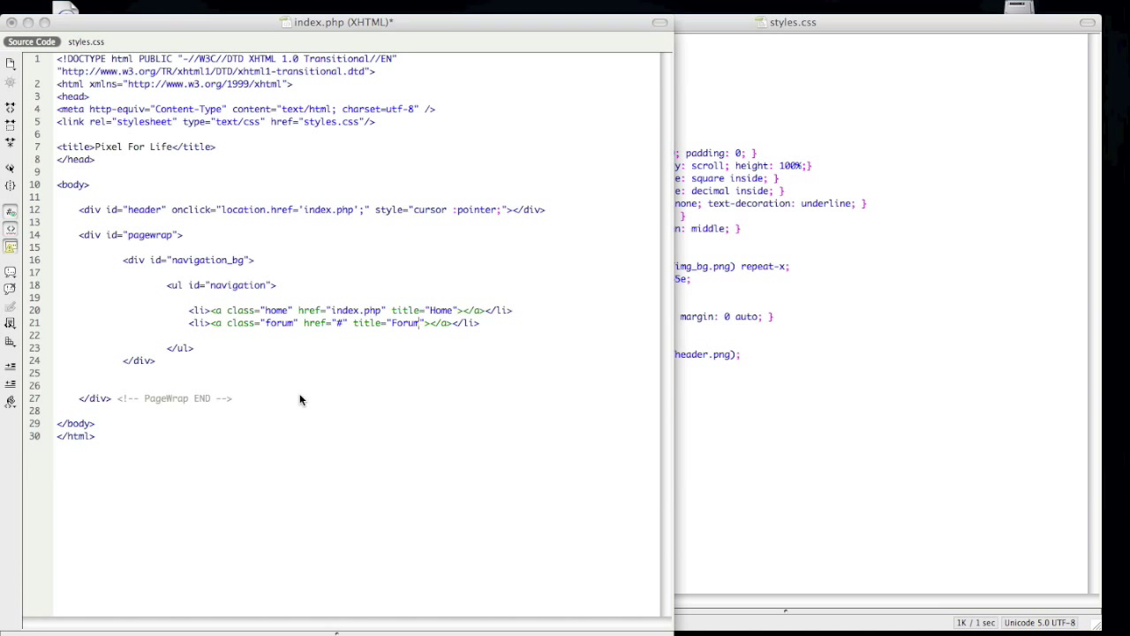
Step: Save index.php with the new navigation list markup
key(Return)
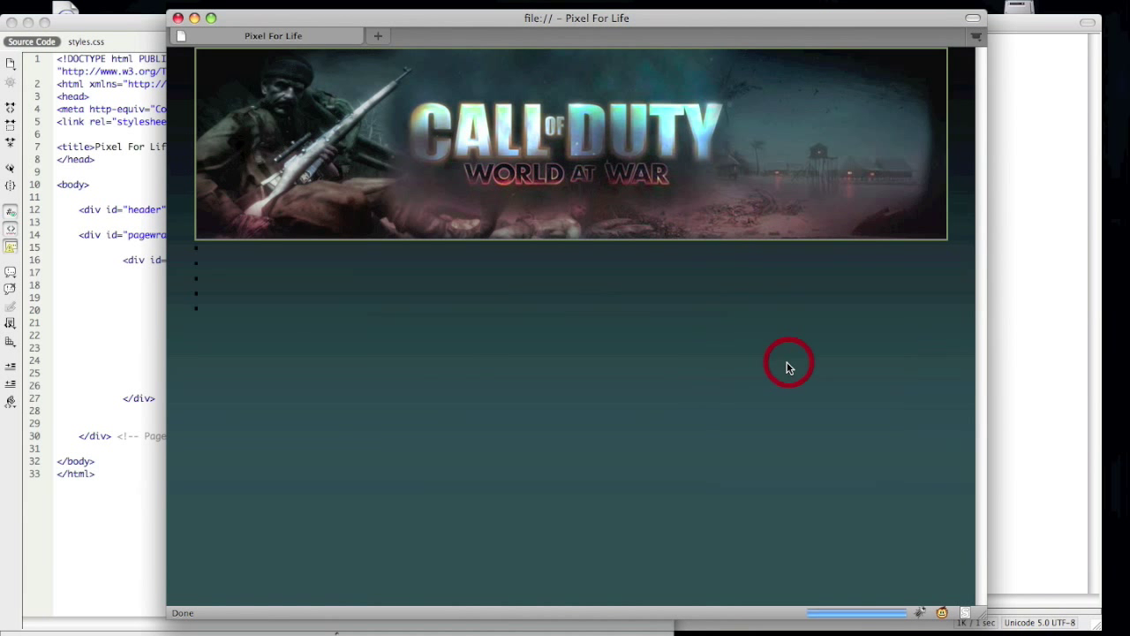
mouse_move(198, 295)
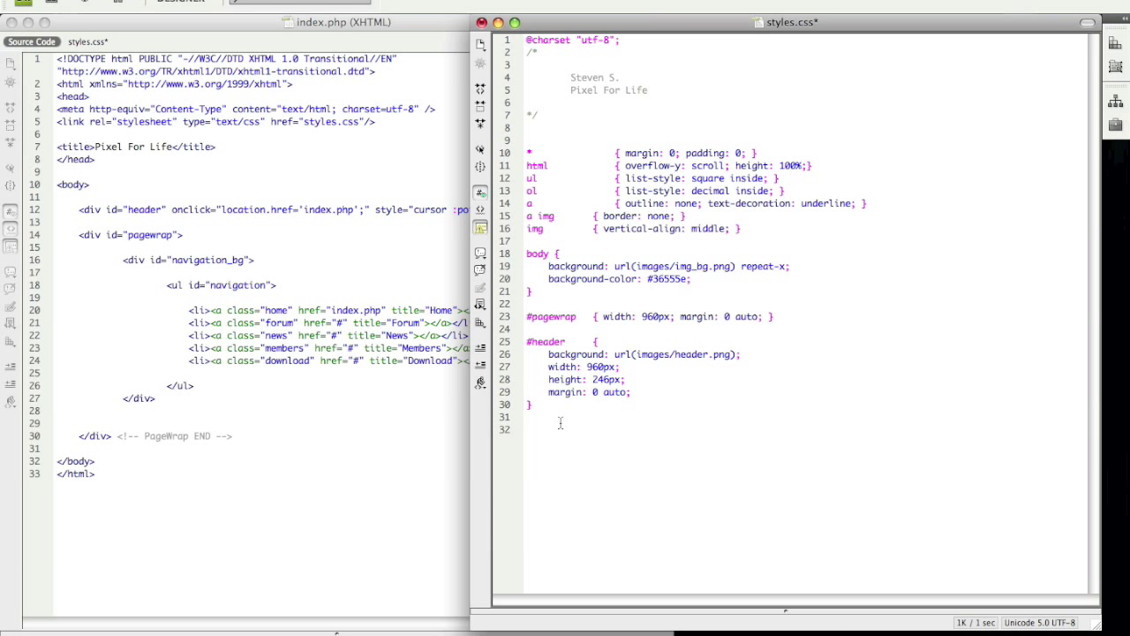
Step: Add a NAVIGATION comment and start a #navigation_bg rule in styles.css
text(/*)
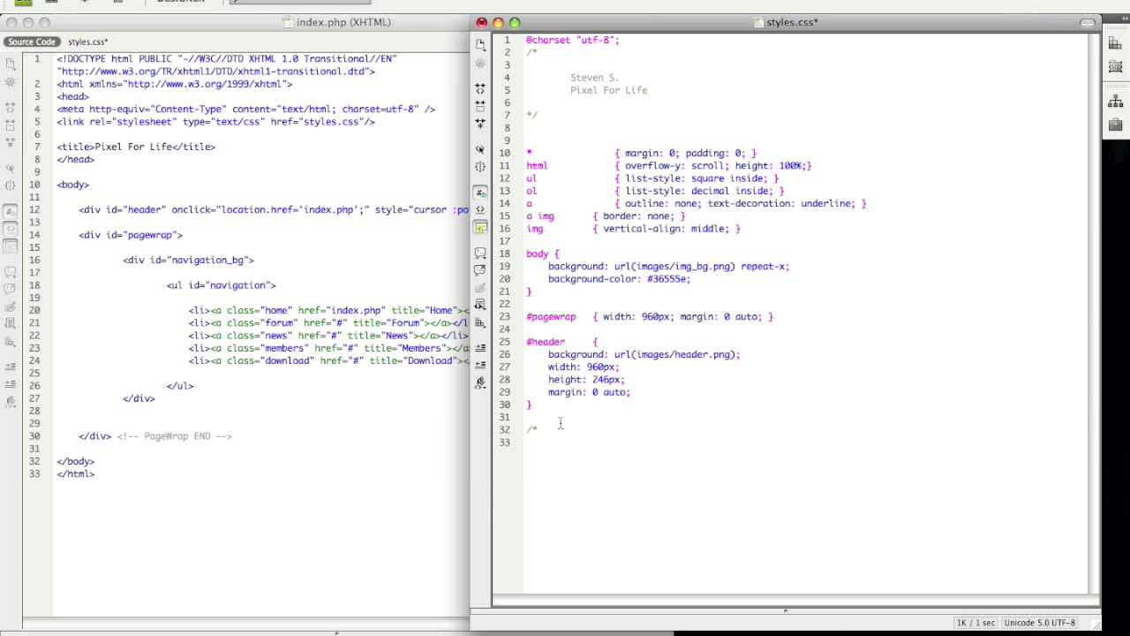
text(NAVIGATION)
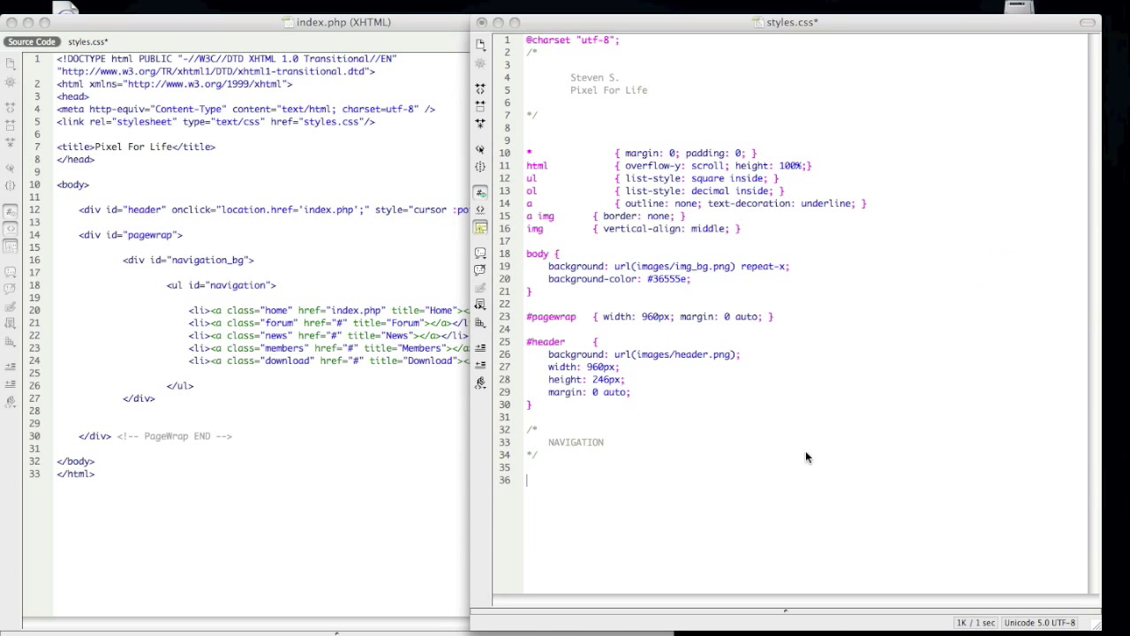
click(544, 479)
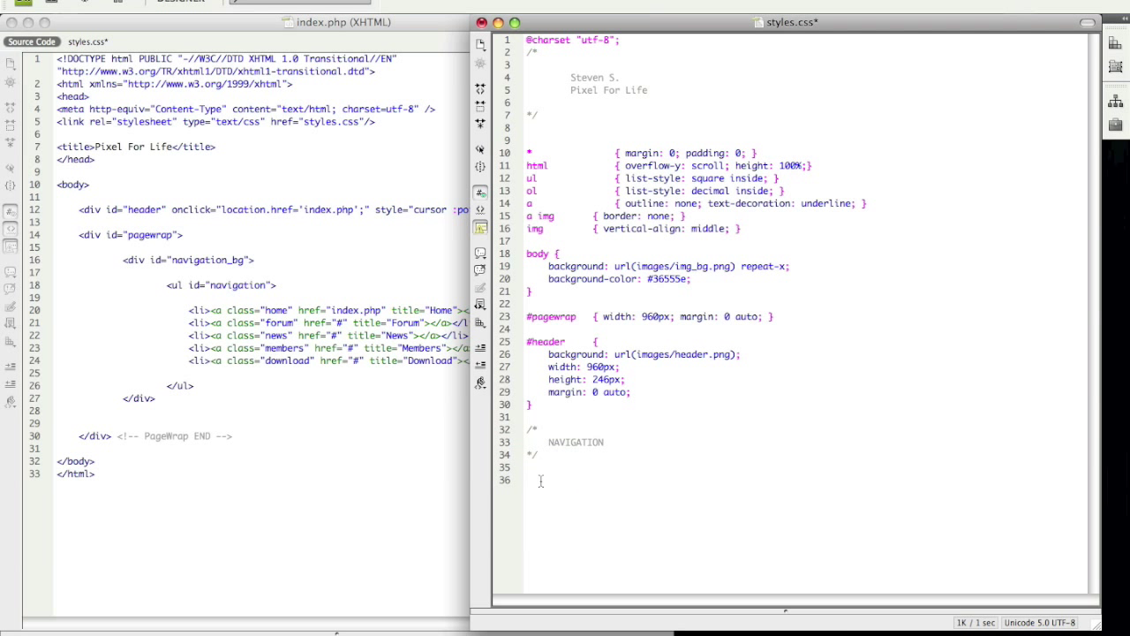
text(#)
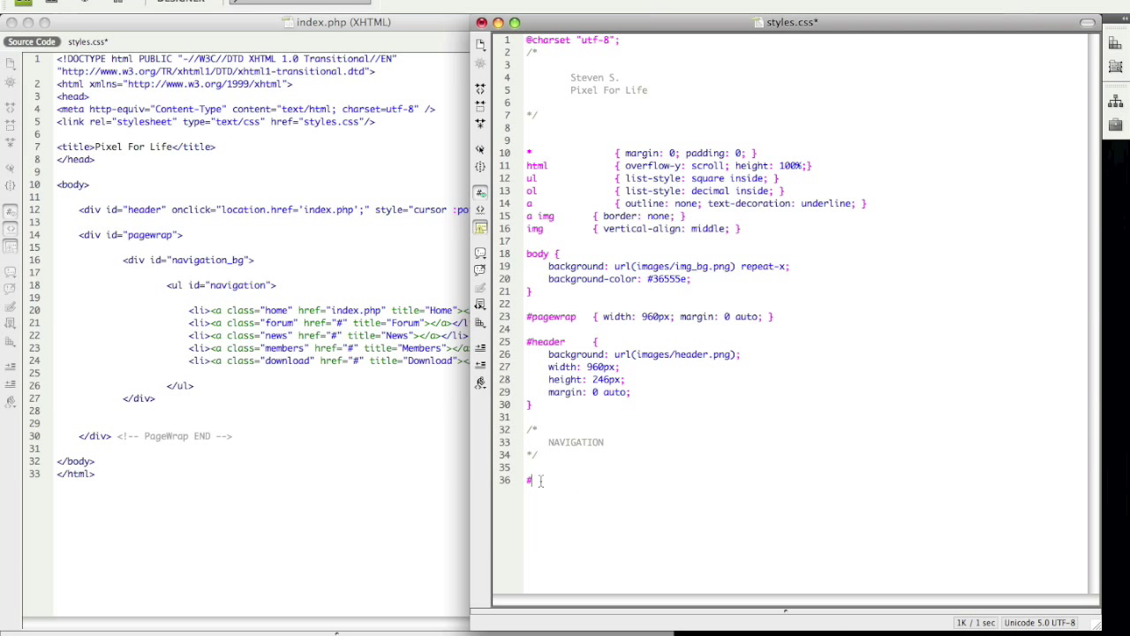
text(navigation)
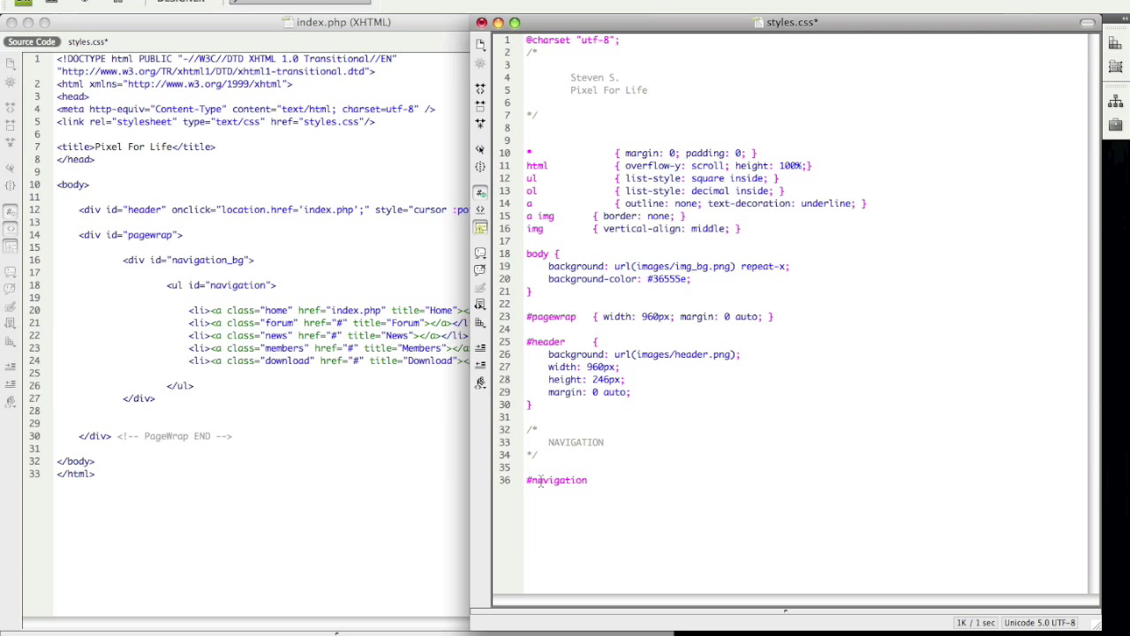
text(_bg)
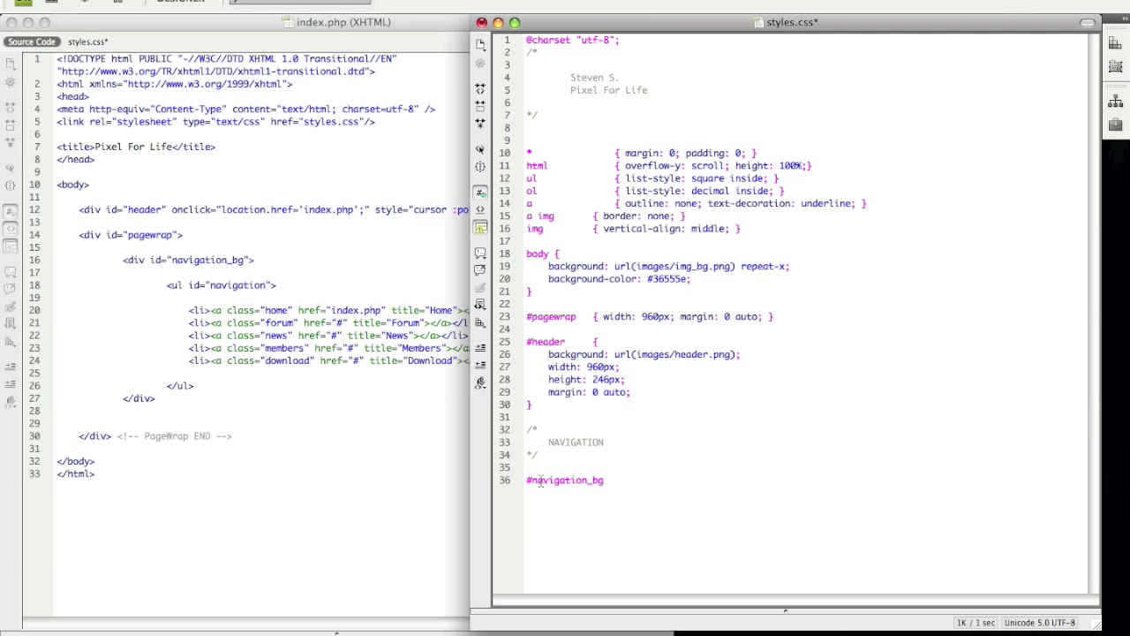
text({)
text(background: url(images/)
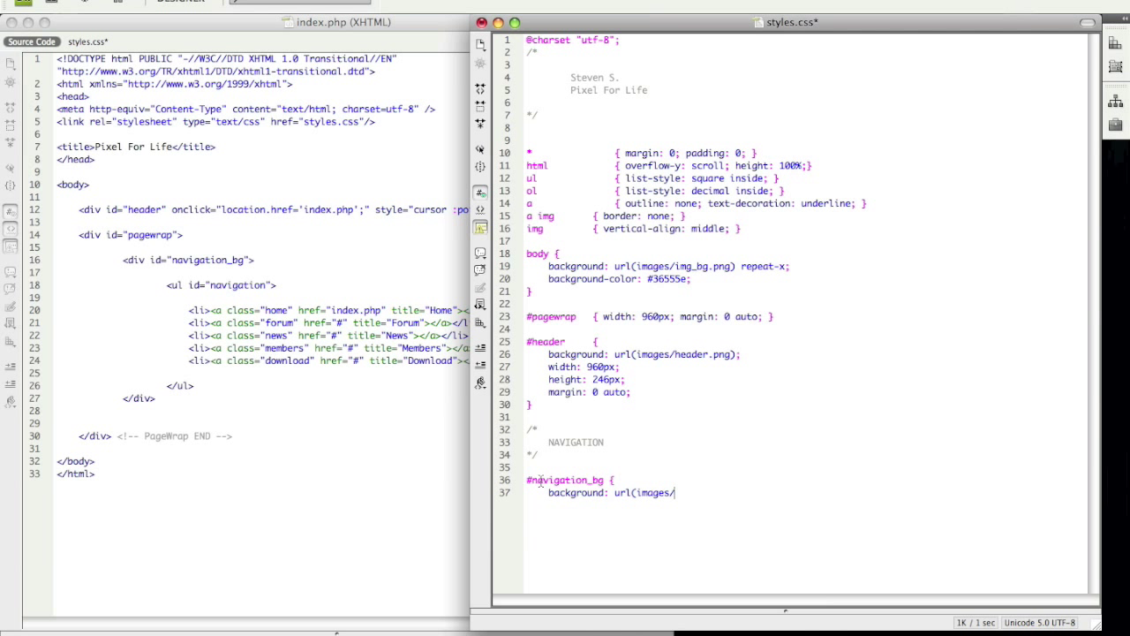
Step: Give #navigation_bg a no-repeat nav_bg.png background, 893px width and 58px height
text(nav_bg.png)
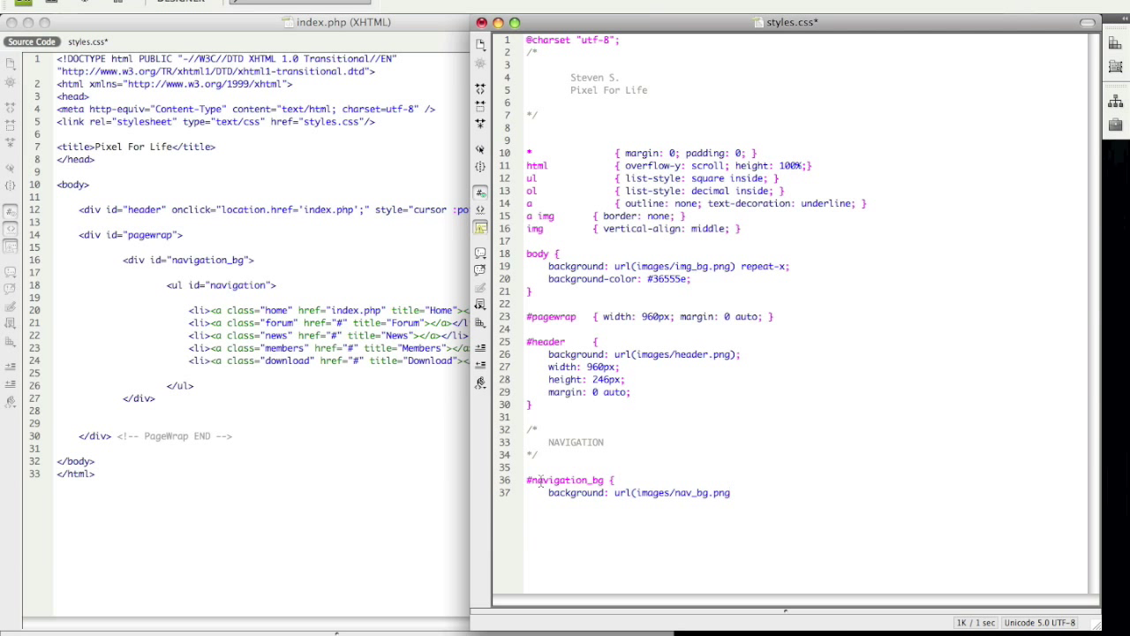
text(no-repeat 0 0;)
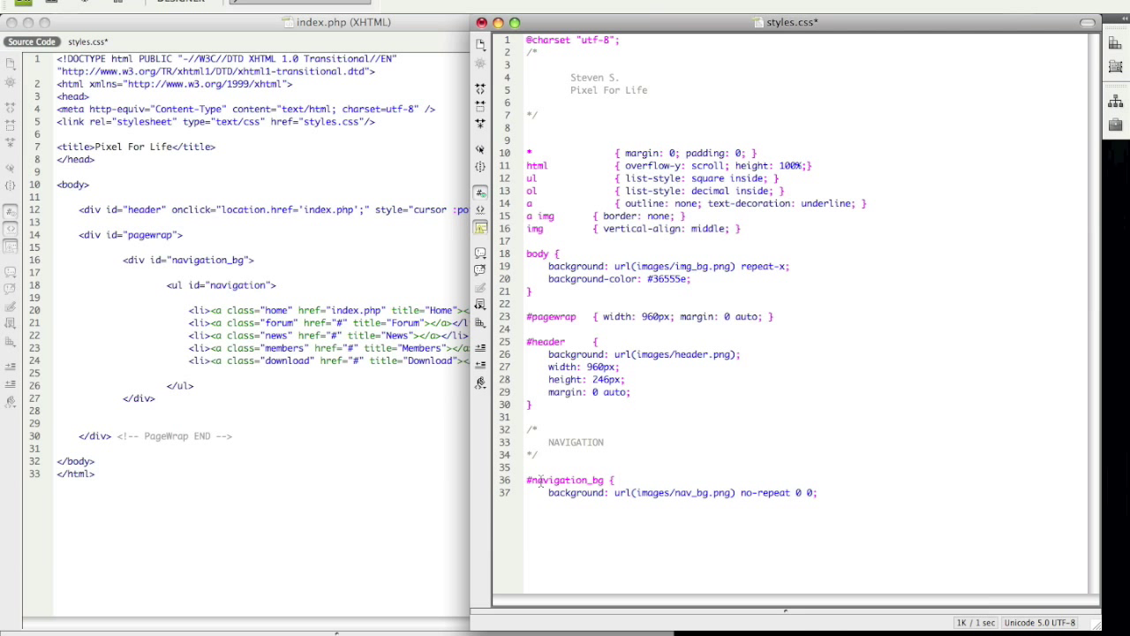
text(width: 8)
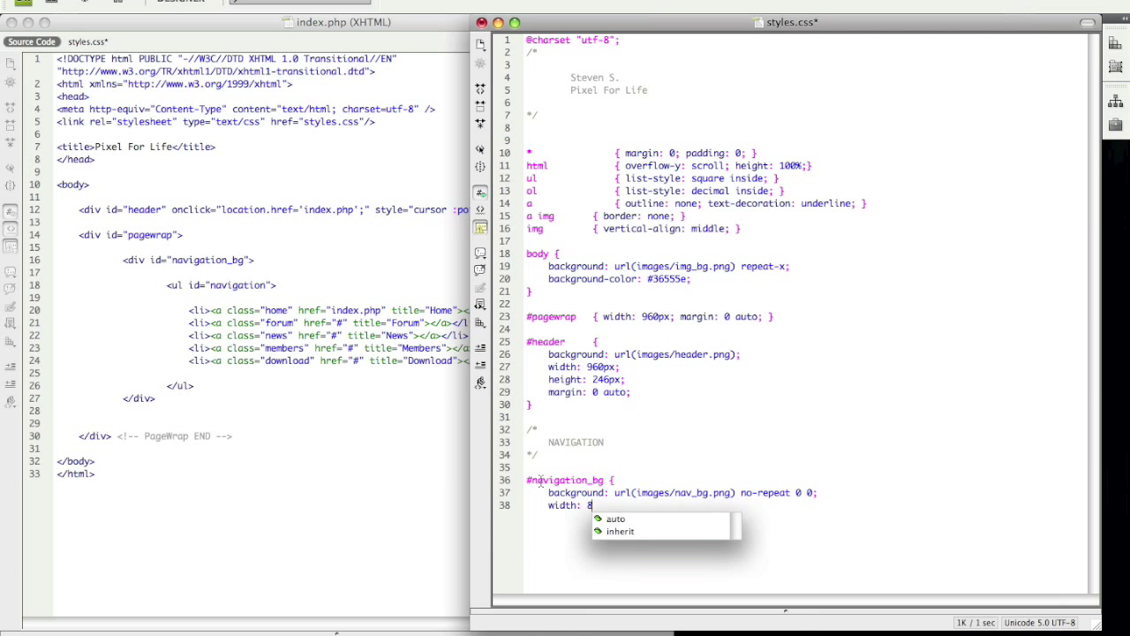
text(93p)
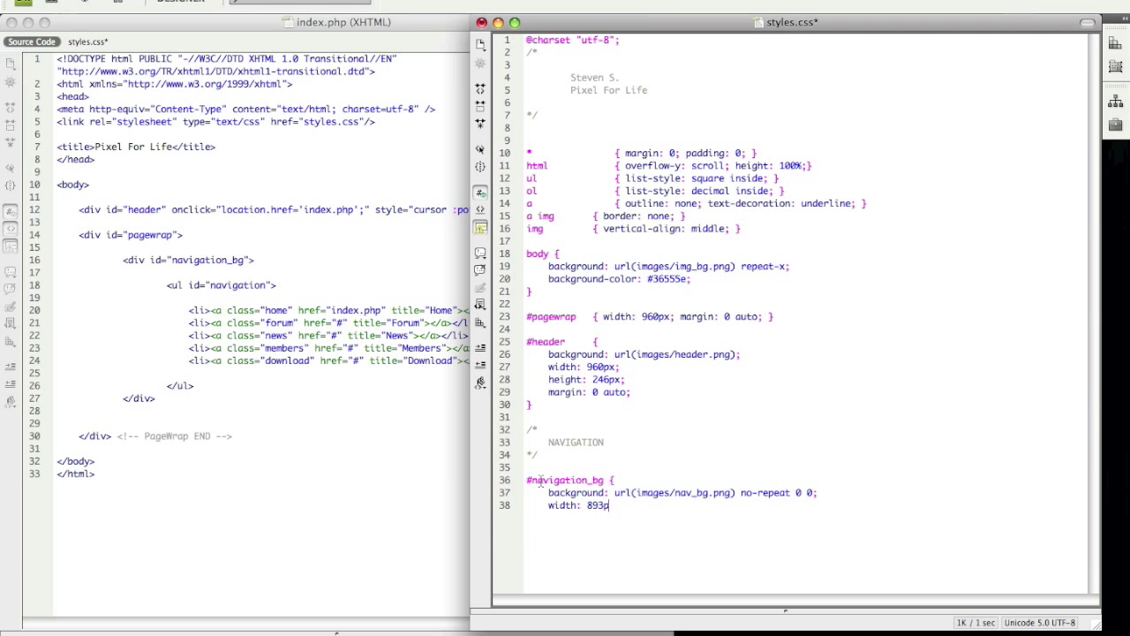
text(height: 58px;)
text(margin: 0 auto;)
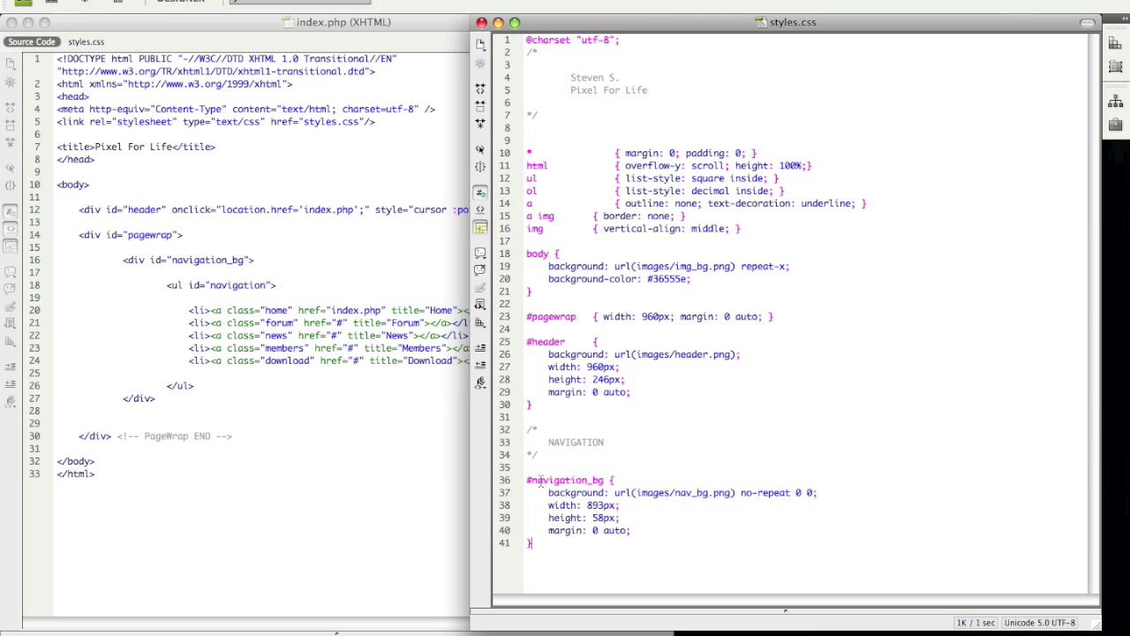
Step: Add a ul#navigation rule with list-style: none to remove the bullets
key(enter)
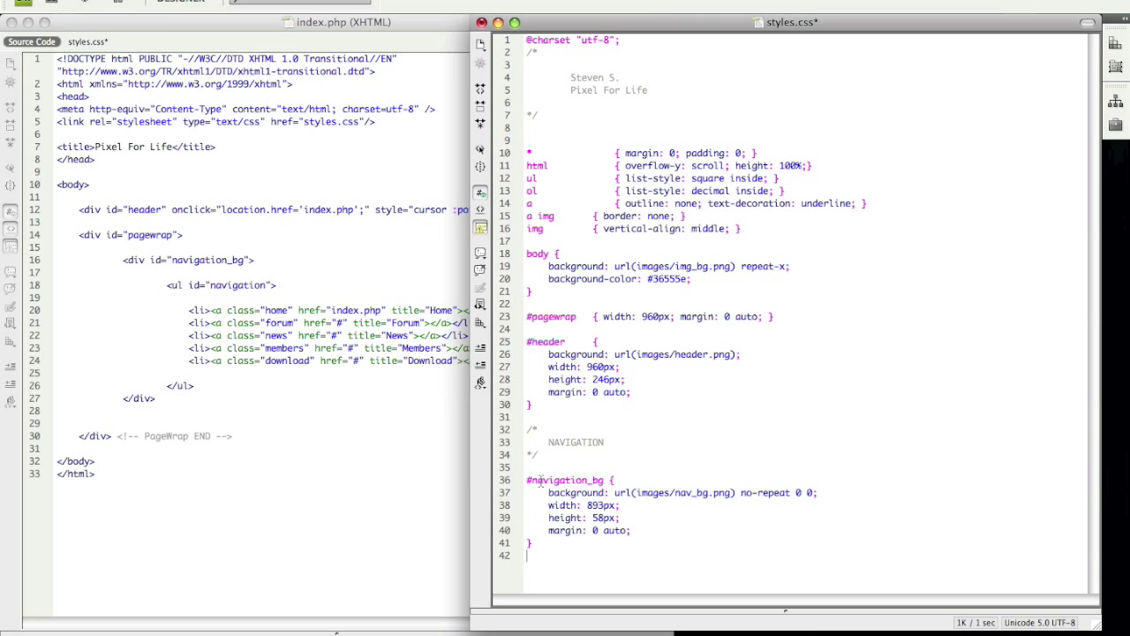
text(ul#)
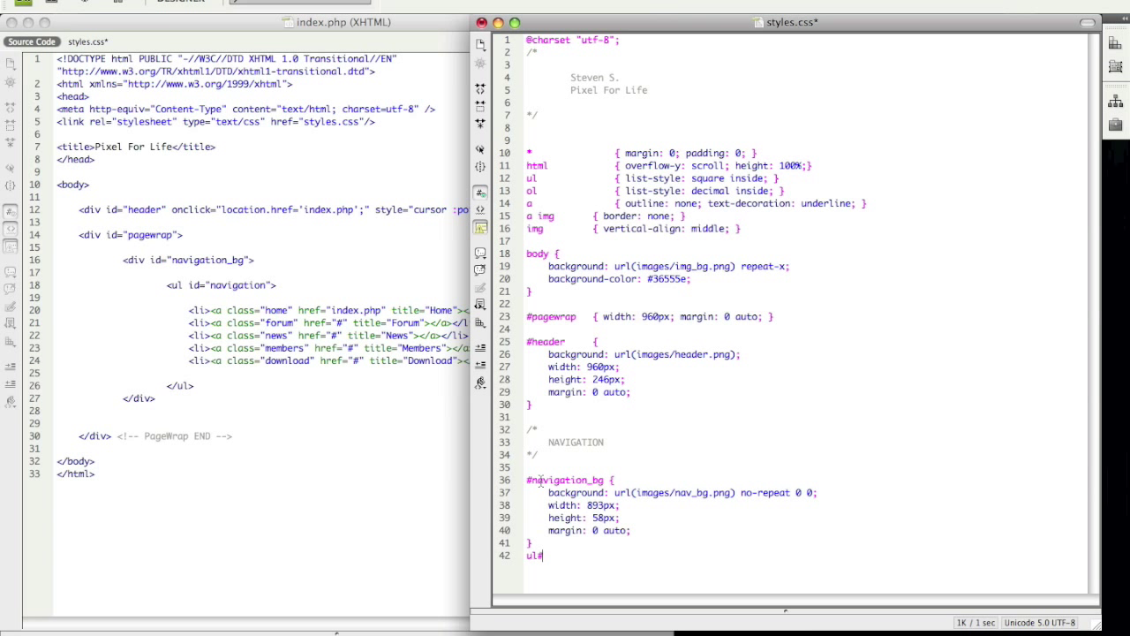
text(na)
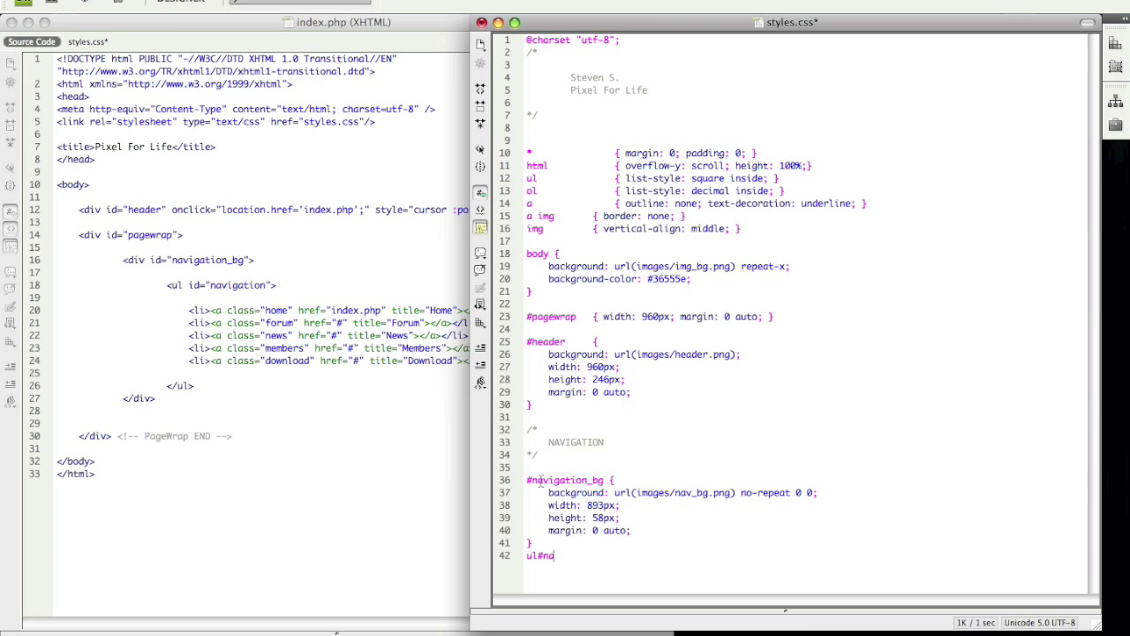
text(avigation)
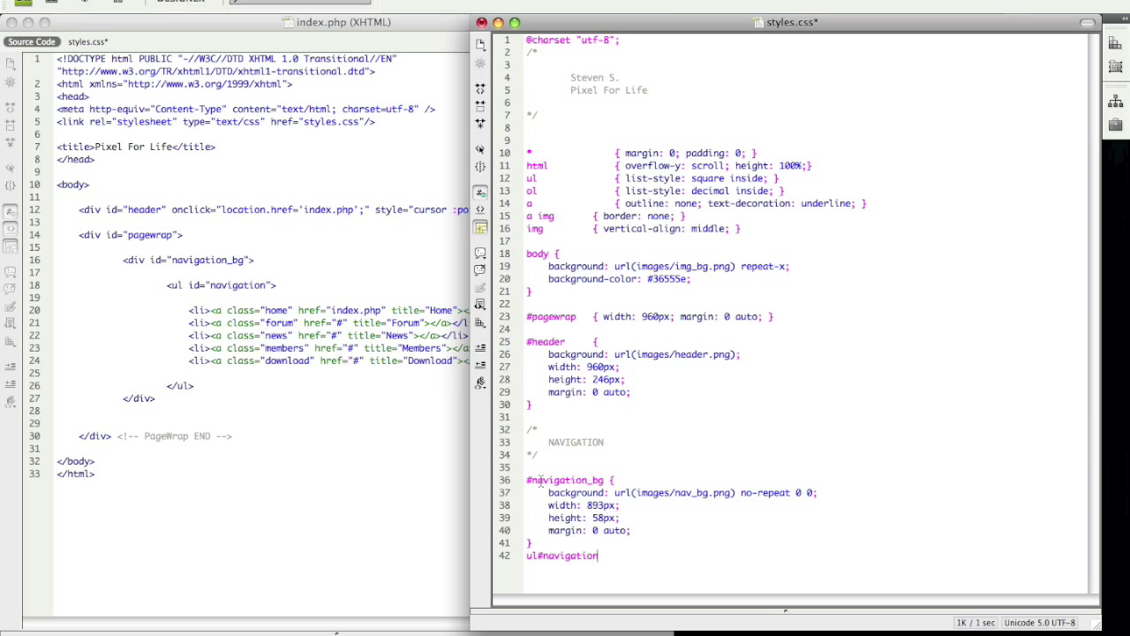
text({list-style: non)
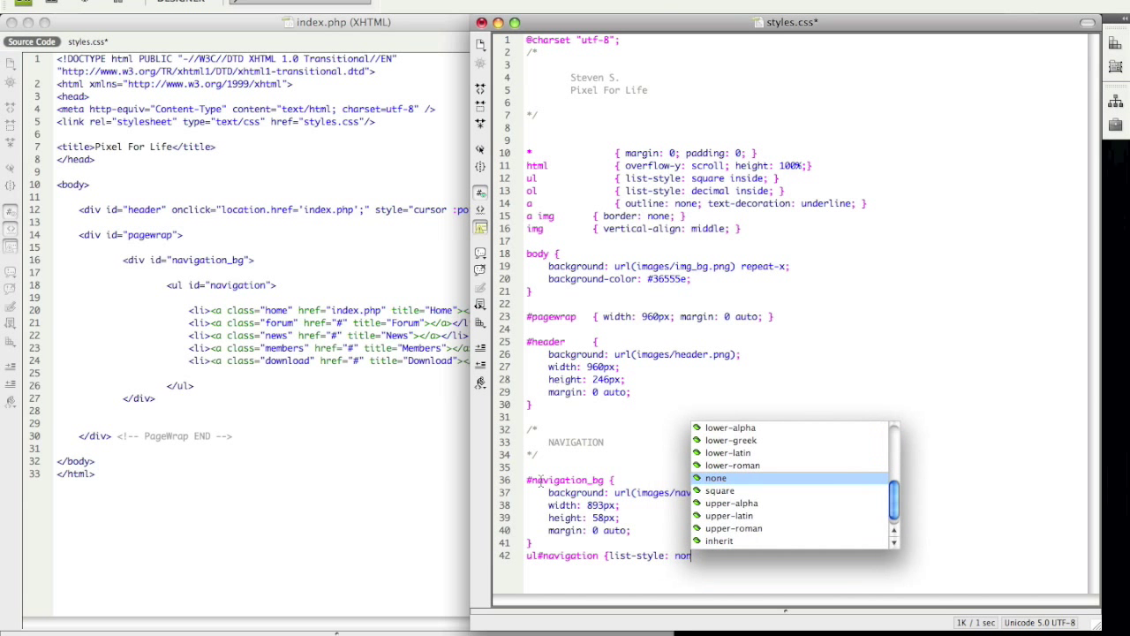
click(716, 478)
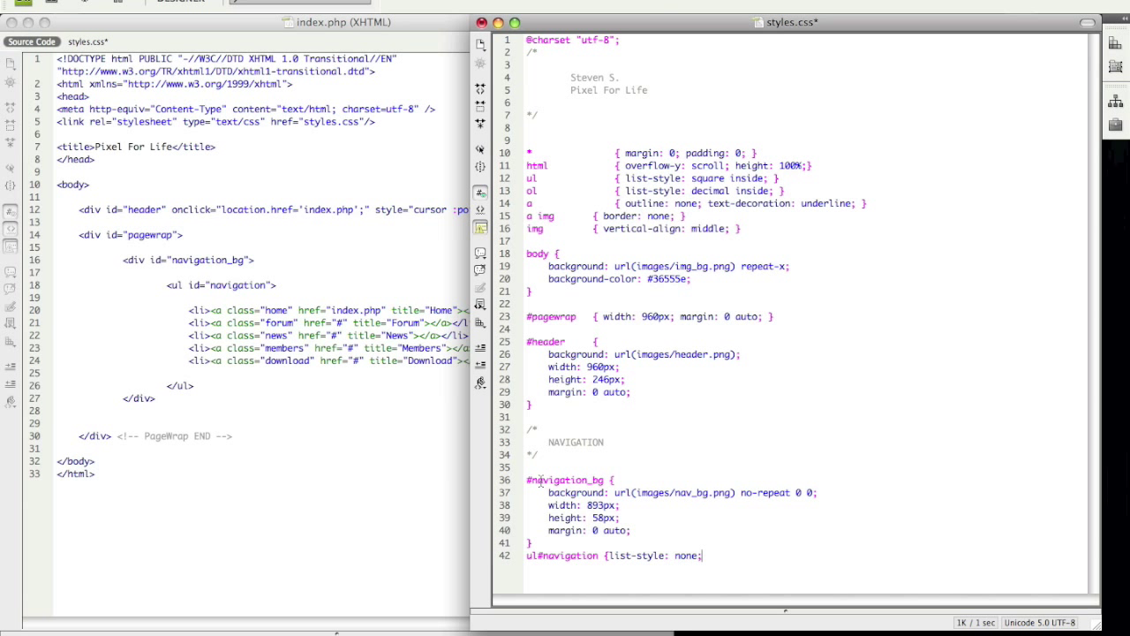
text(})
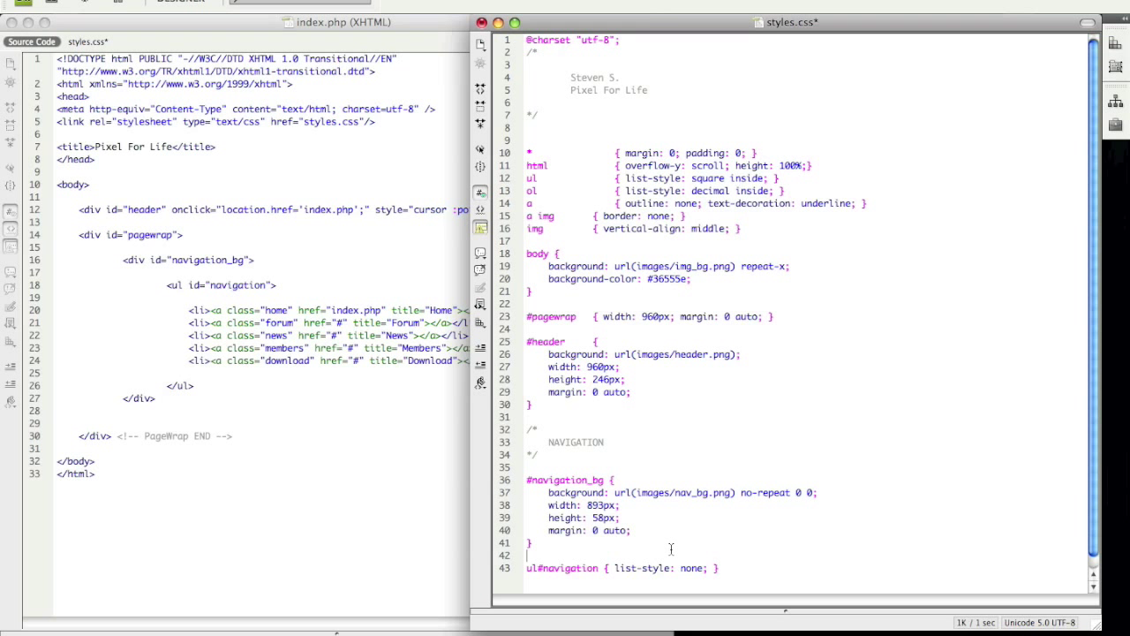
text(#navi)
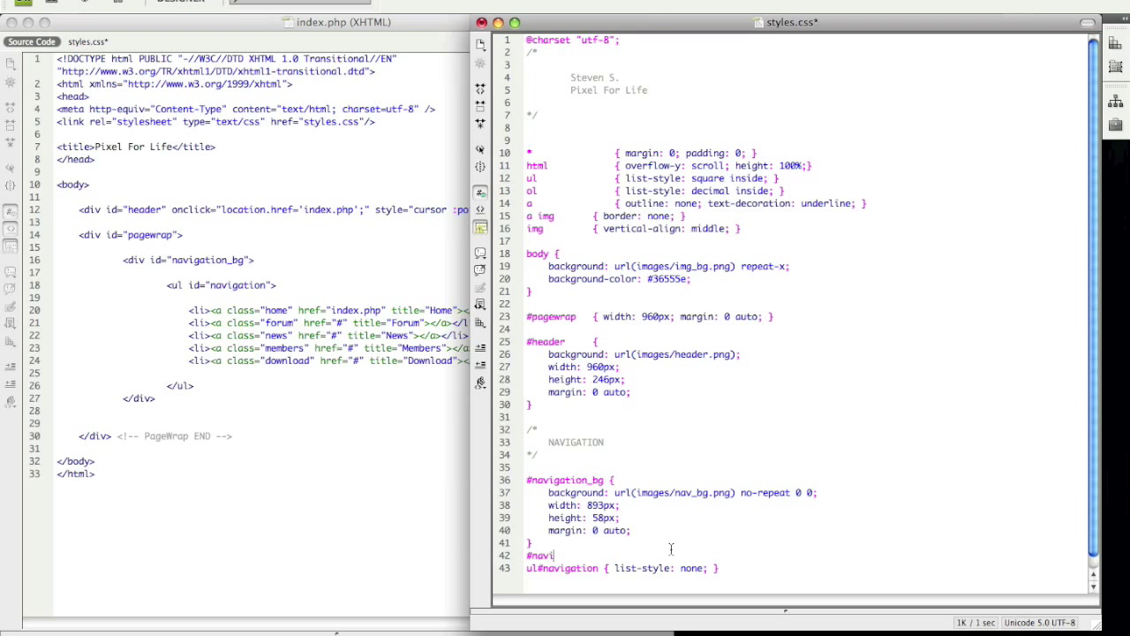
Step: Complete the #navigation rule: float left, 50px left margin, 15px top margin
text(gation     { float: left; margin-left:)
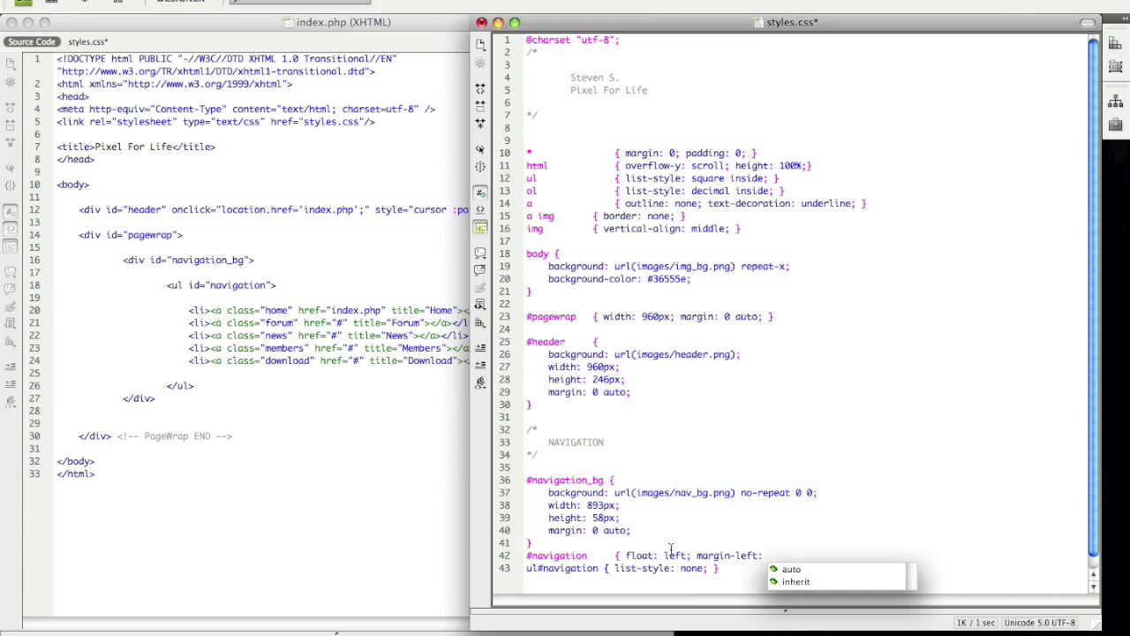
text(50p)
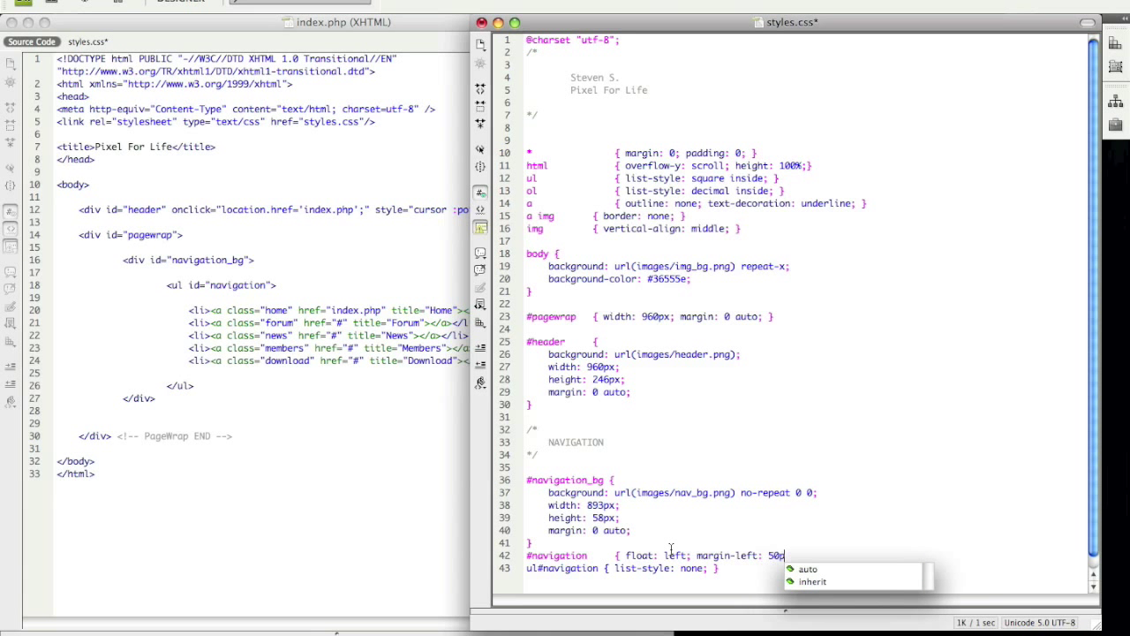
text(; margin-top:)
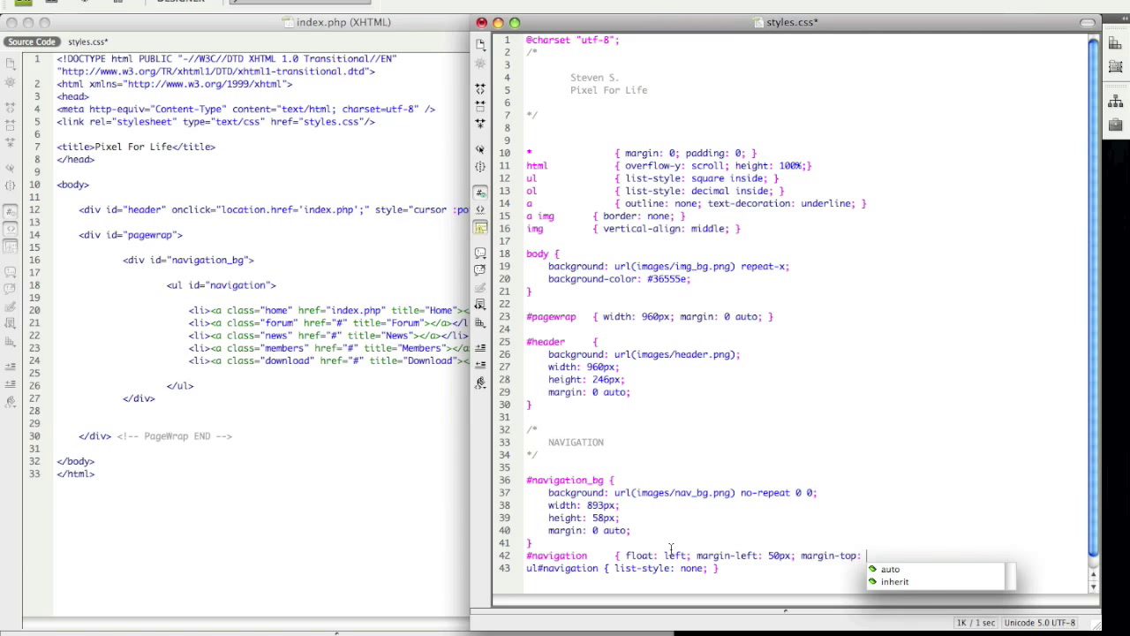
text(15px; })
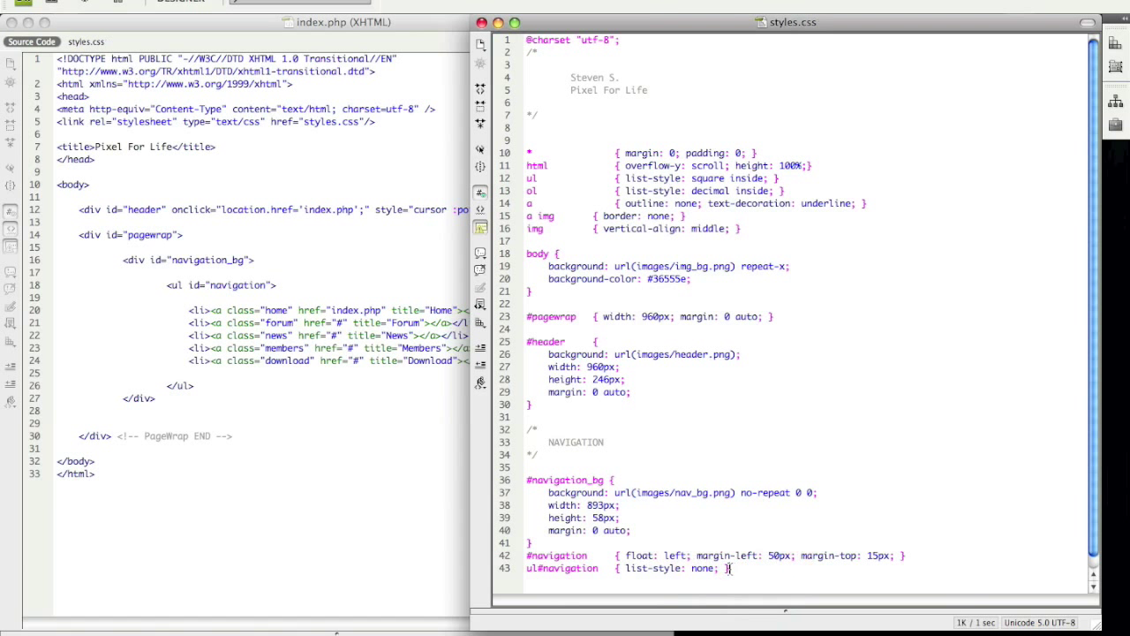
key(Return)
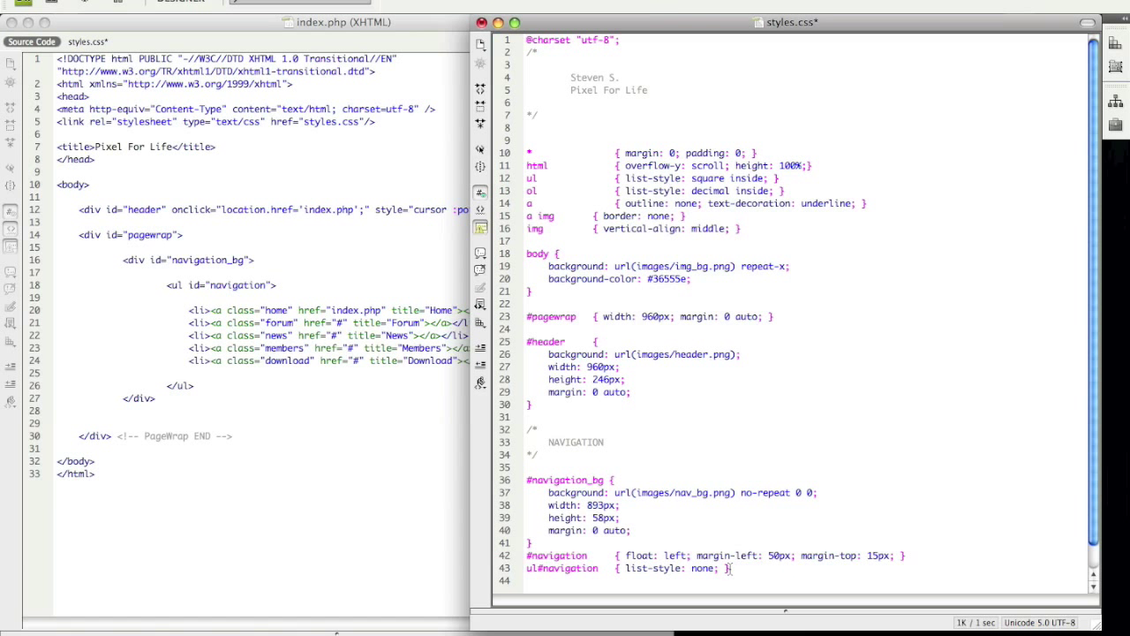
Step: Add a ul#navigation li rule with display: inline from code completion
text(ul#navigation li    { display:)
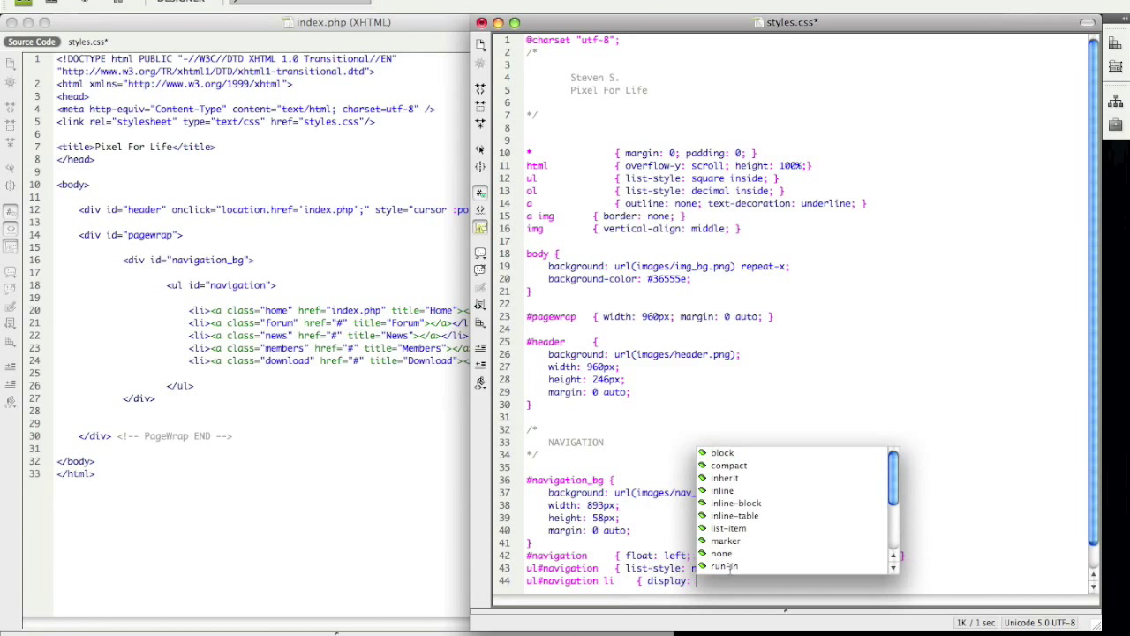
click(723, 490)
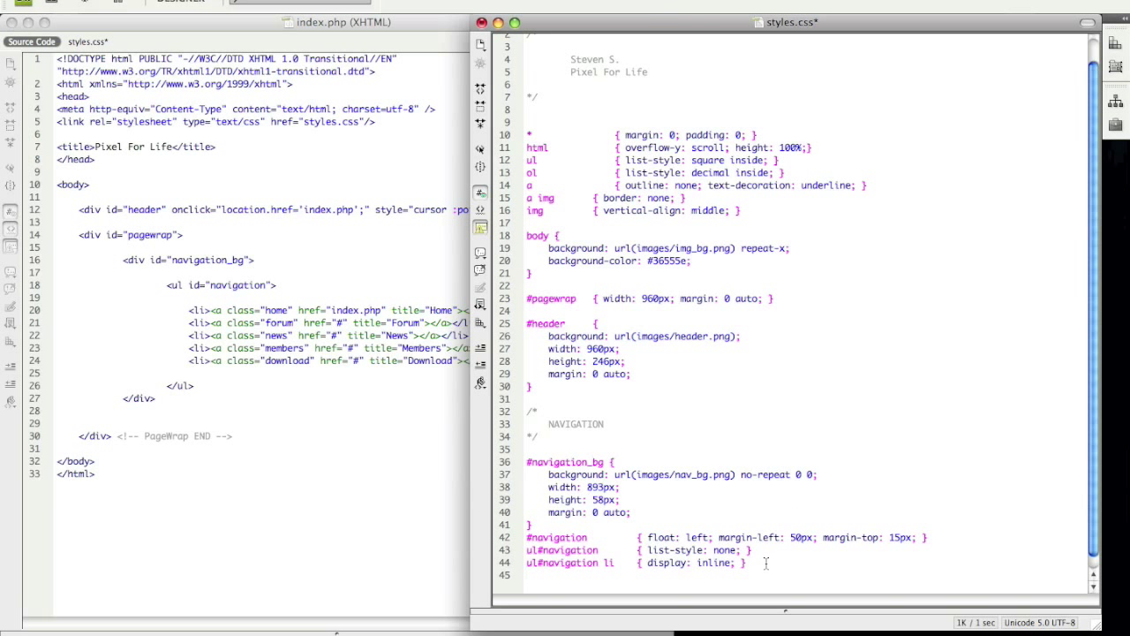
Step: Write ul#navigation li a with -9999px text-indent, block display, left float, 23px height, 15px left margin
text(ul#navigation li a  {)
text(text-indent:)
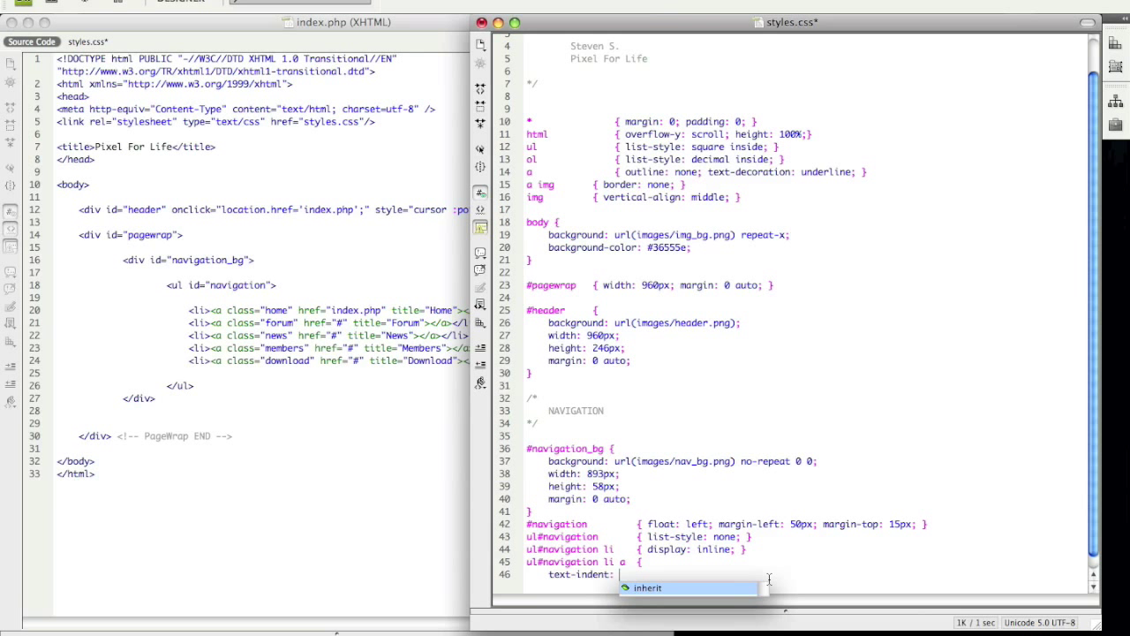
text(-9)
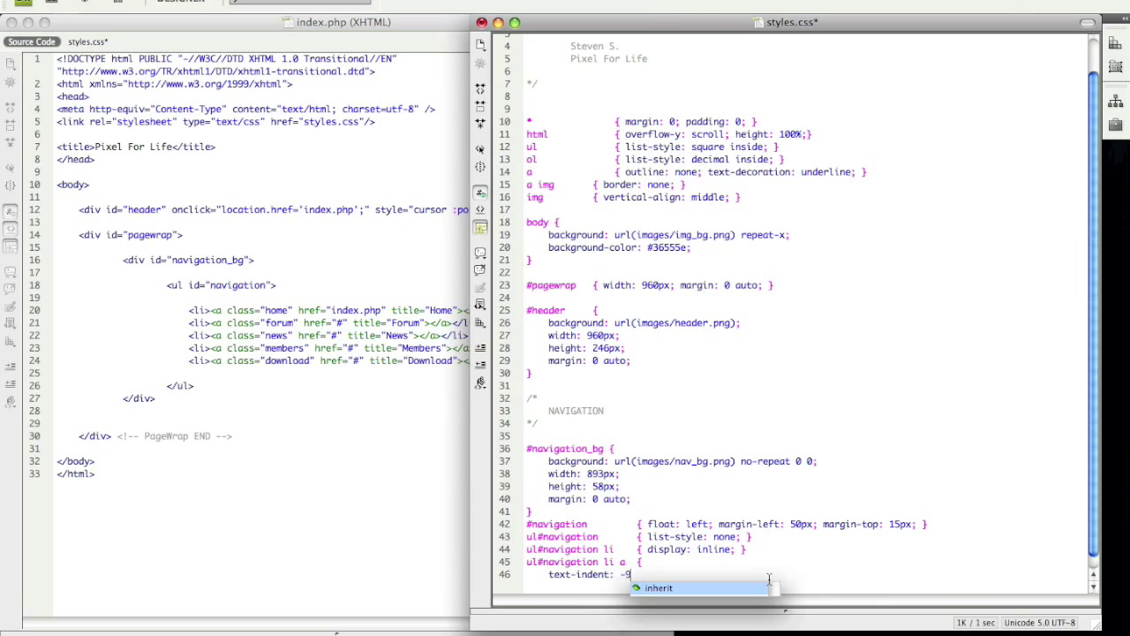
text(99)
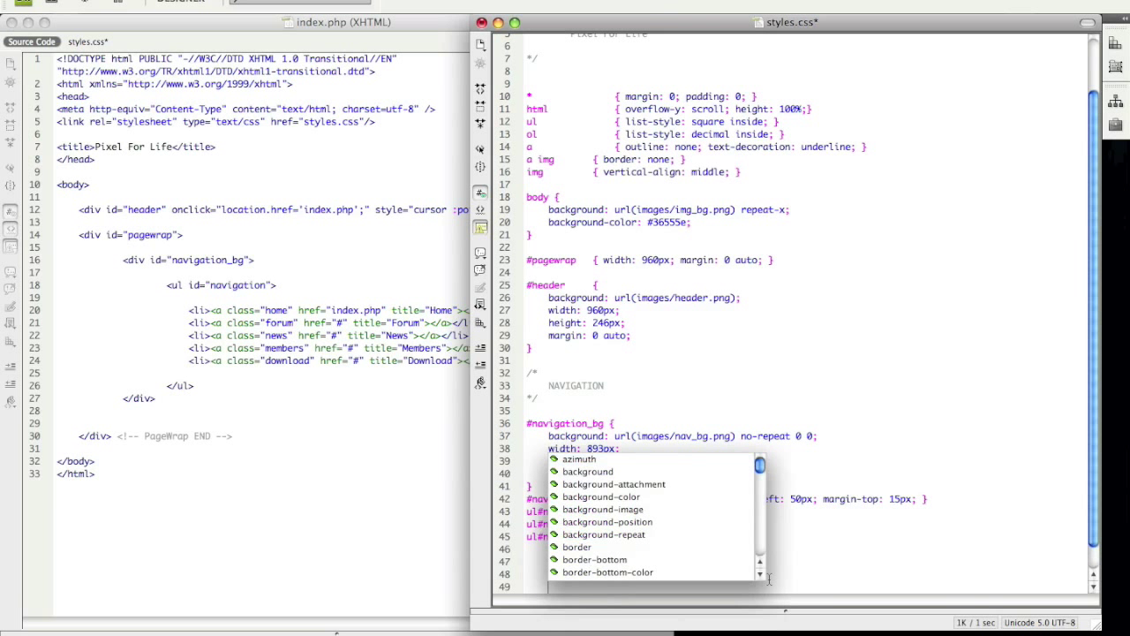
scroll(down, 3)
text(height: 58px;)
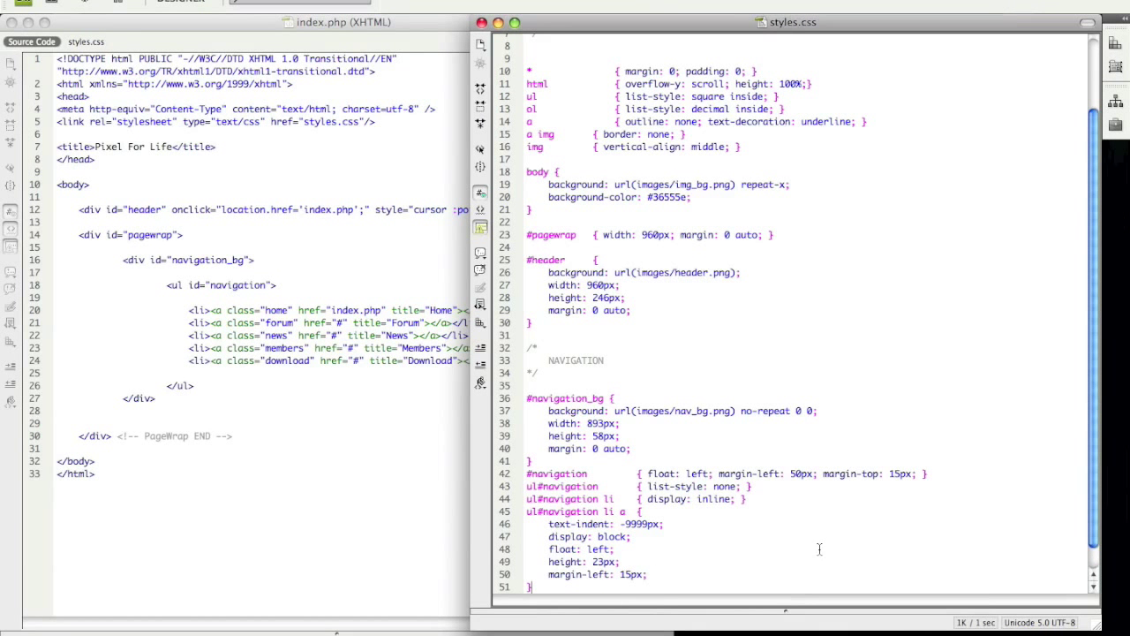
scroll(up, 3)
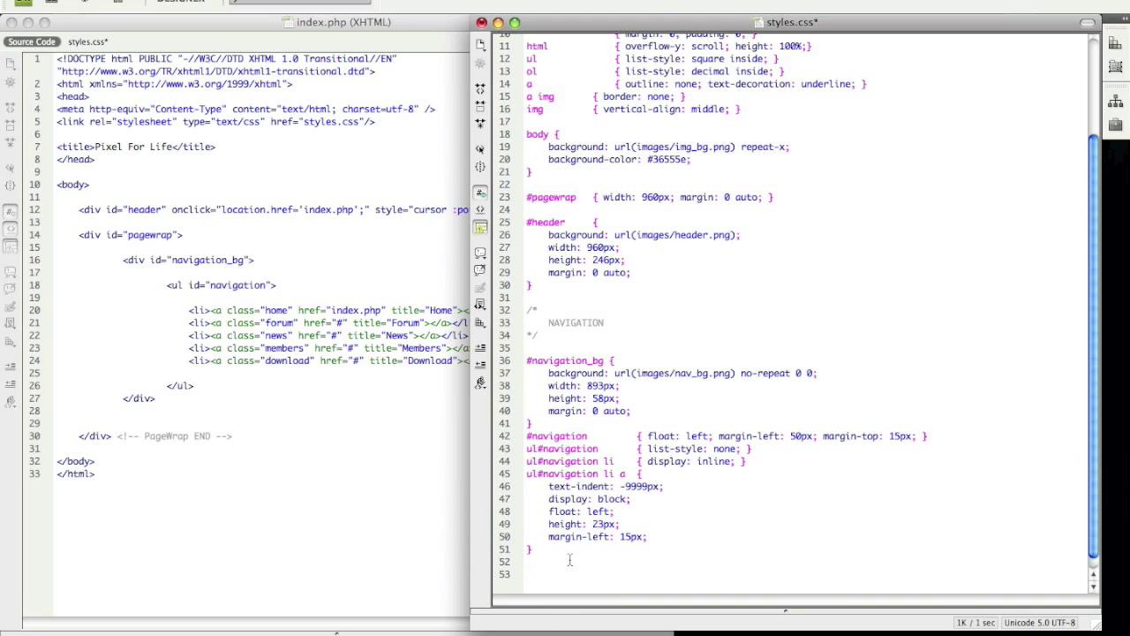
Step: Add ul#navigation li a.home: 66px wide, floated left, btn_home.png background
text(ul#n)
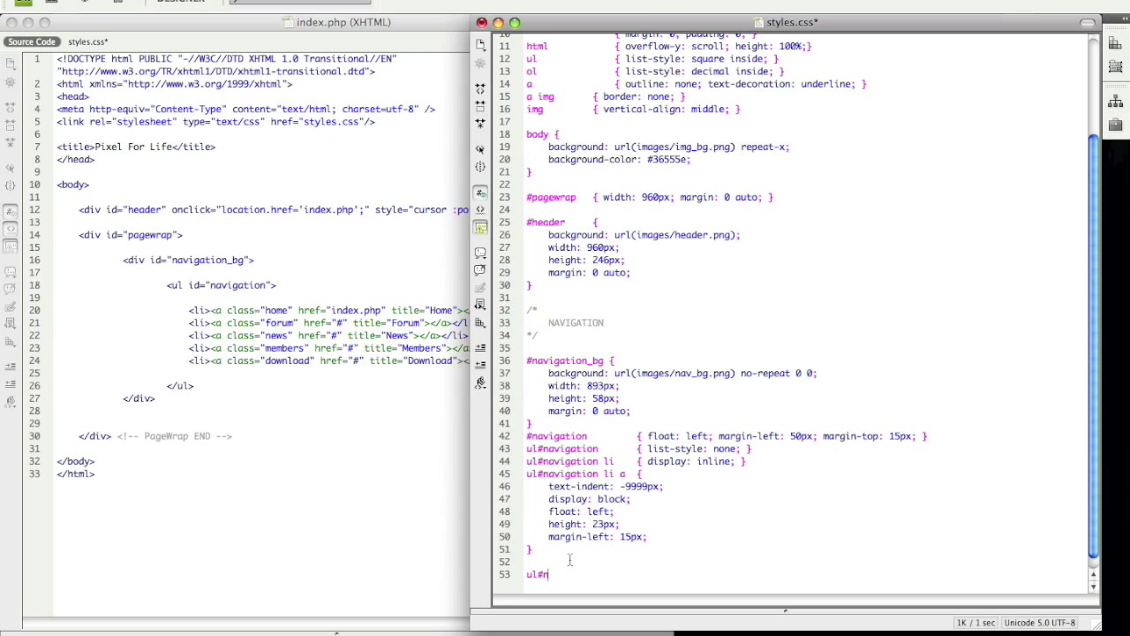
text(avigation li a)
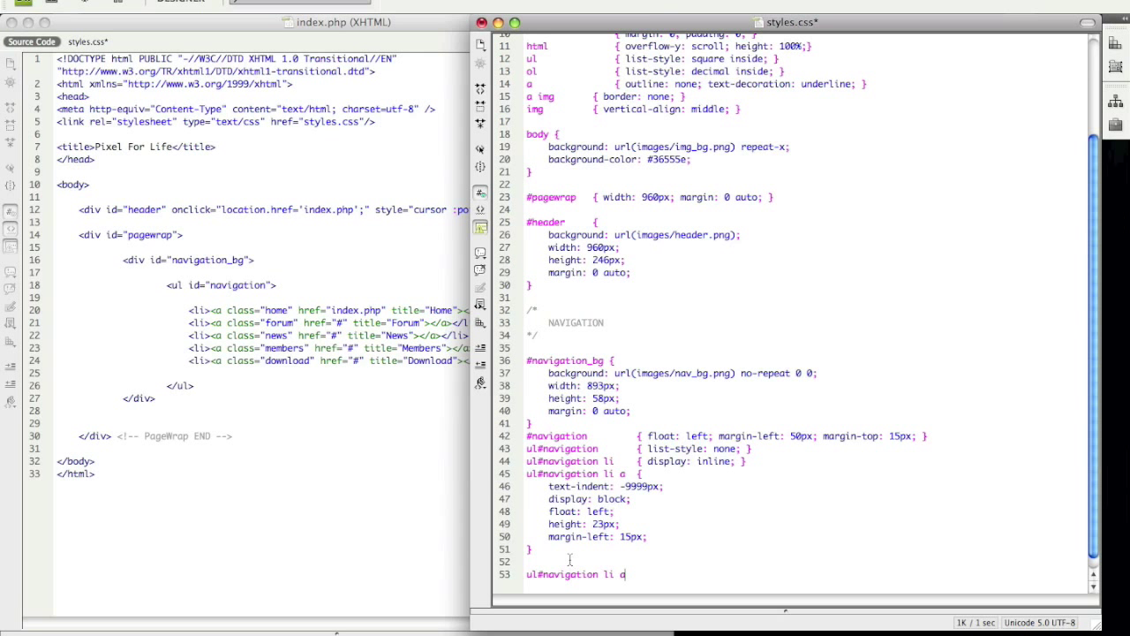
text(a.home {)
text(width:)
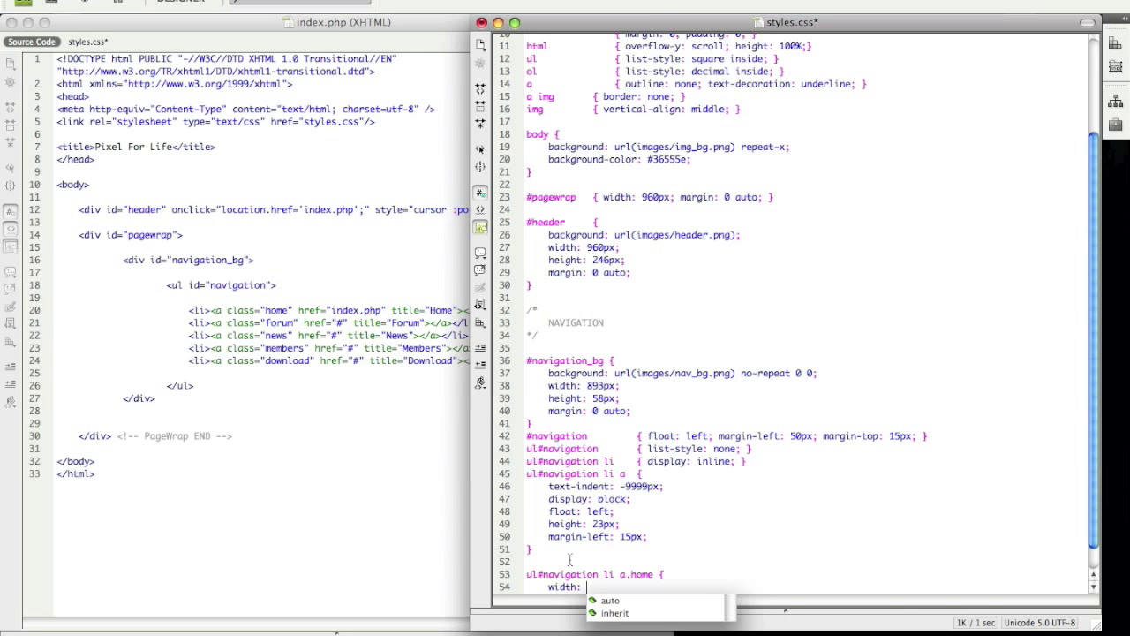
text(66px;)
text(float)
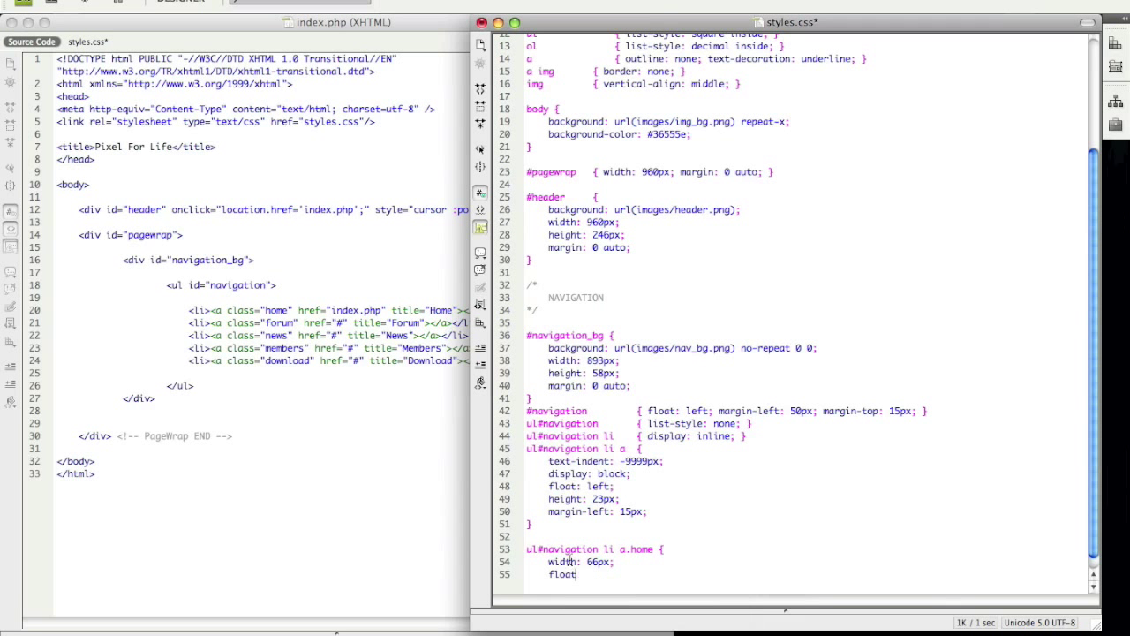
text(left;)
text(background: url(images/buttons/)
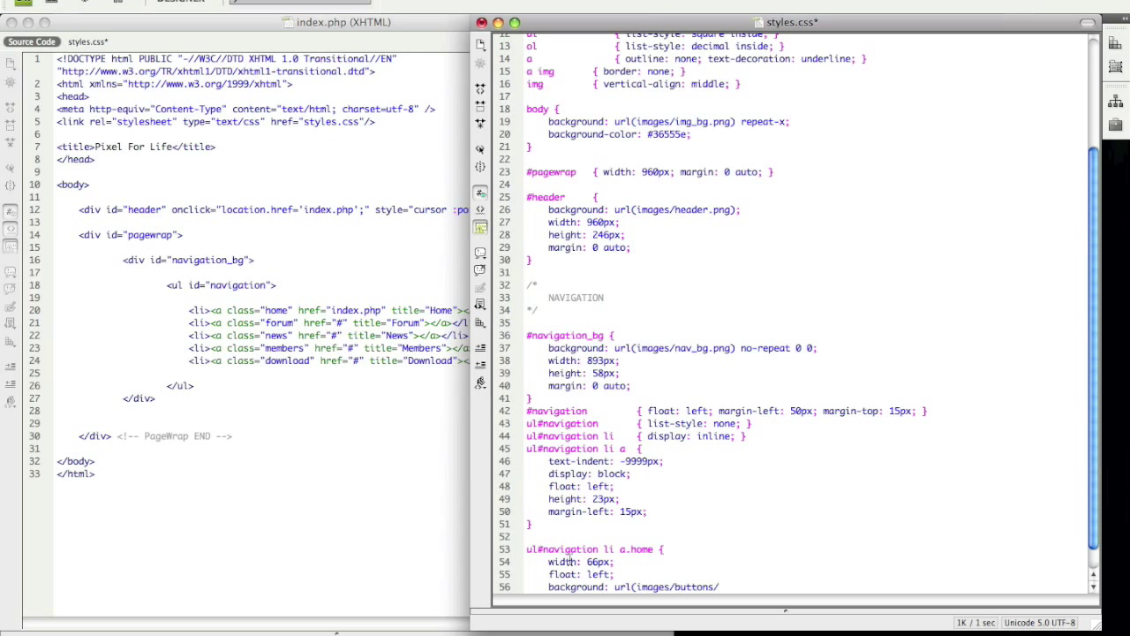
text(btn_home)
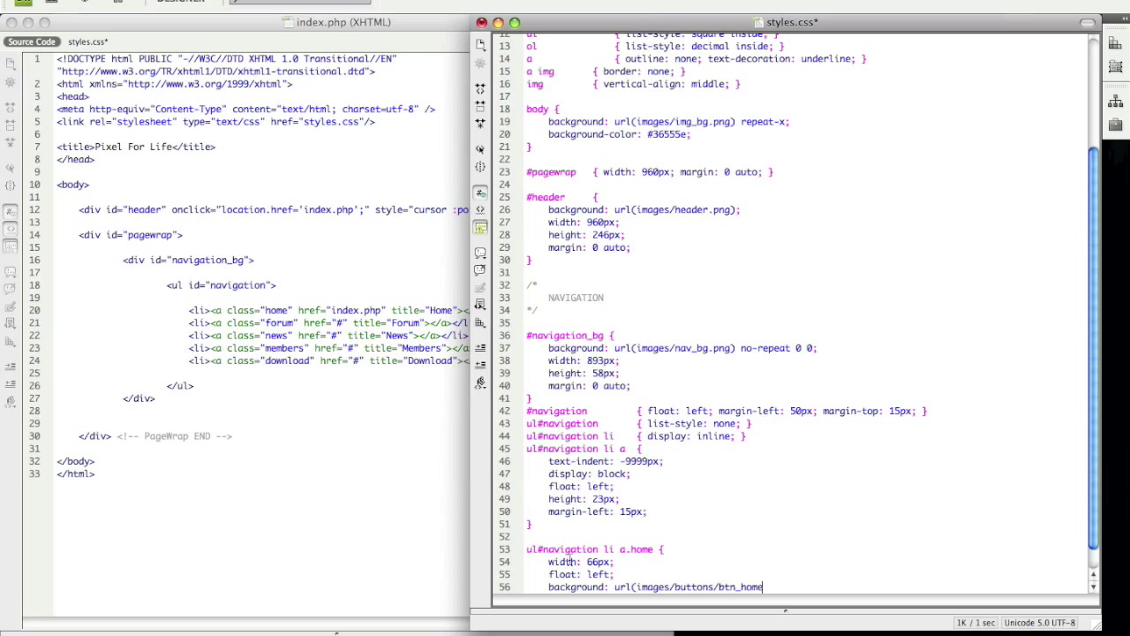
text(.png)
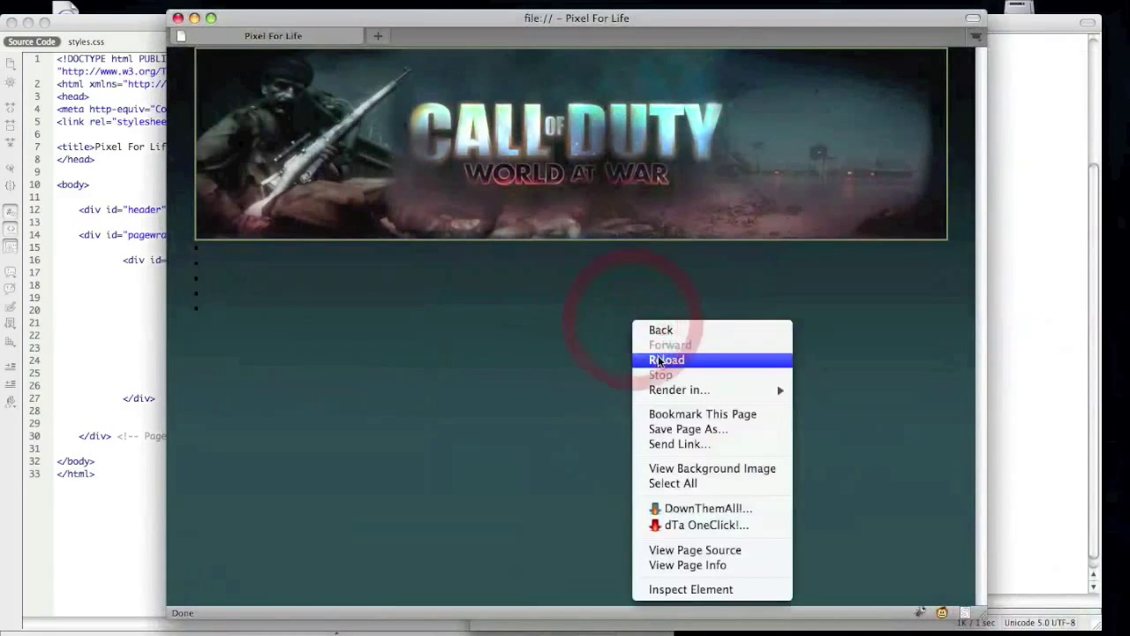
Step: Reload the Firefox preview to show the Home button on the green navigation bar
click(667, 359)
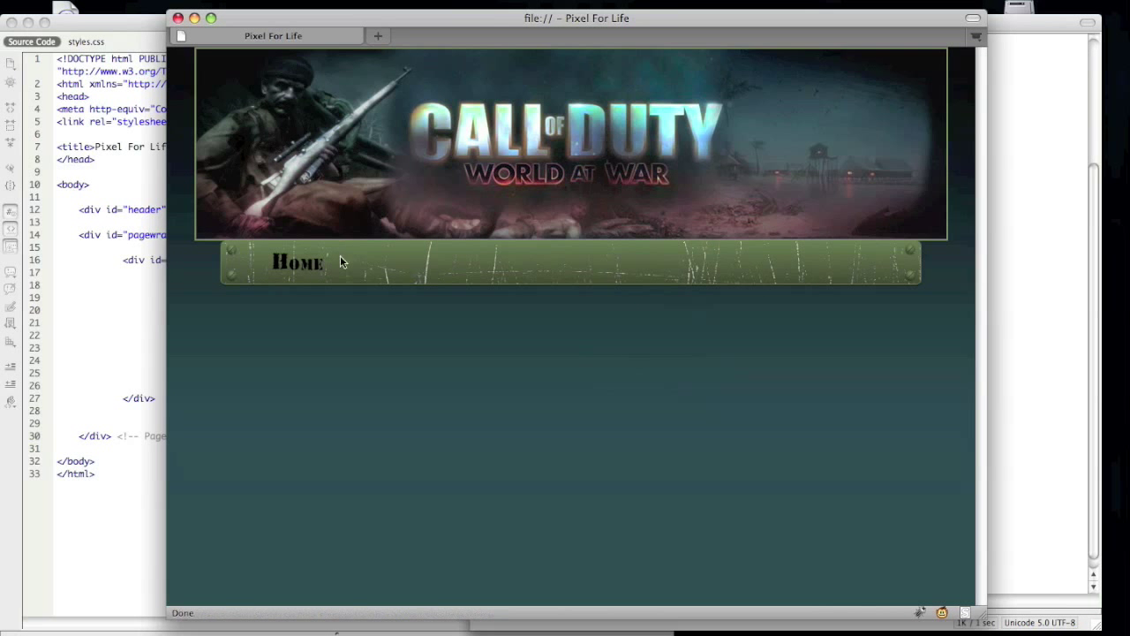
mouse_move(250, 82)
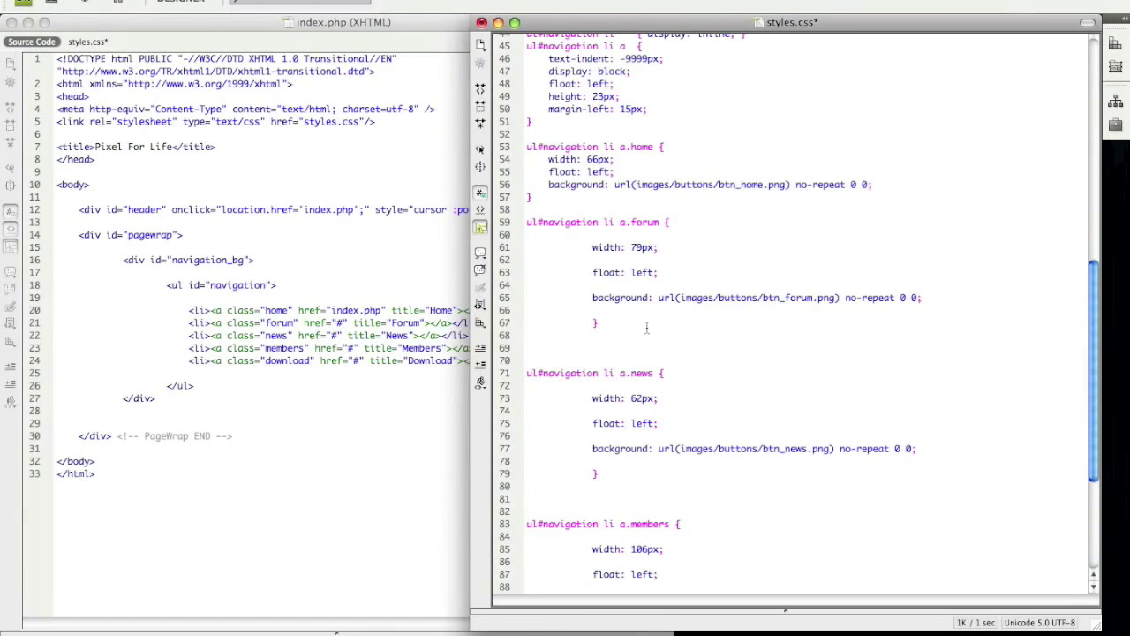
Step: Scroll through styles.css to review the a.forum, a.news, a.members and a.download rules
scroll(up, 3)
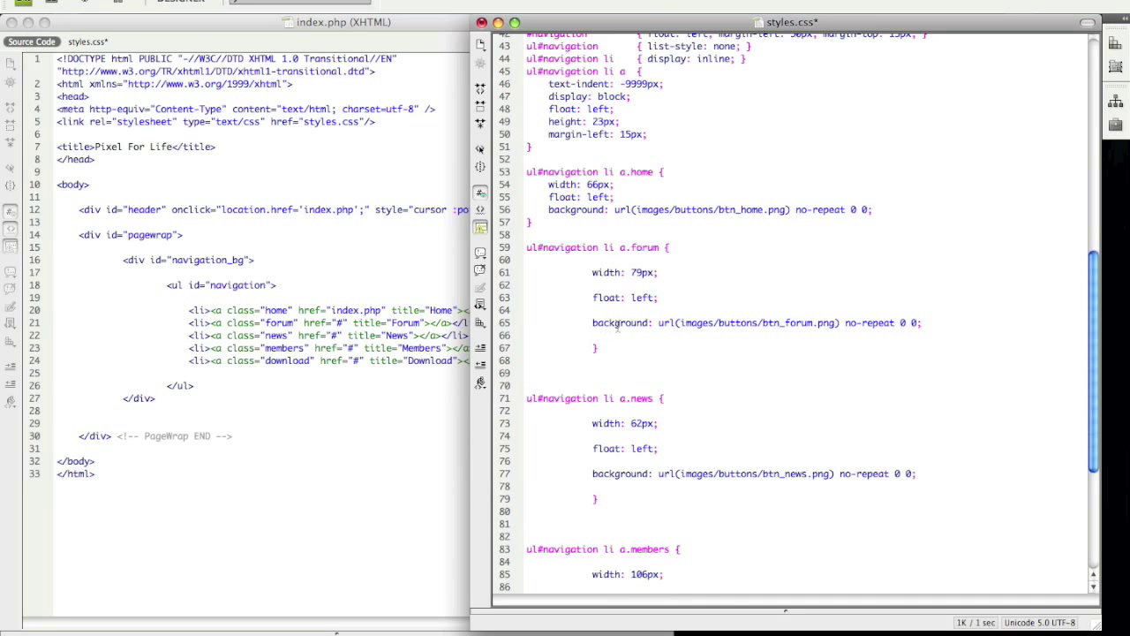
scroll(down, 3)
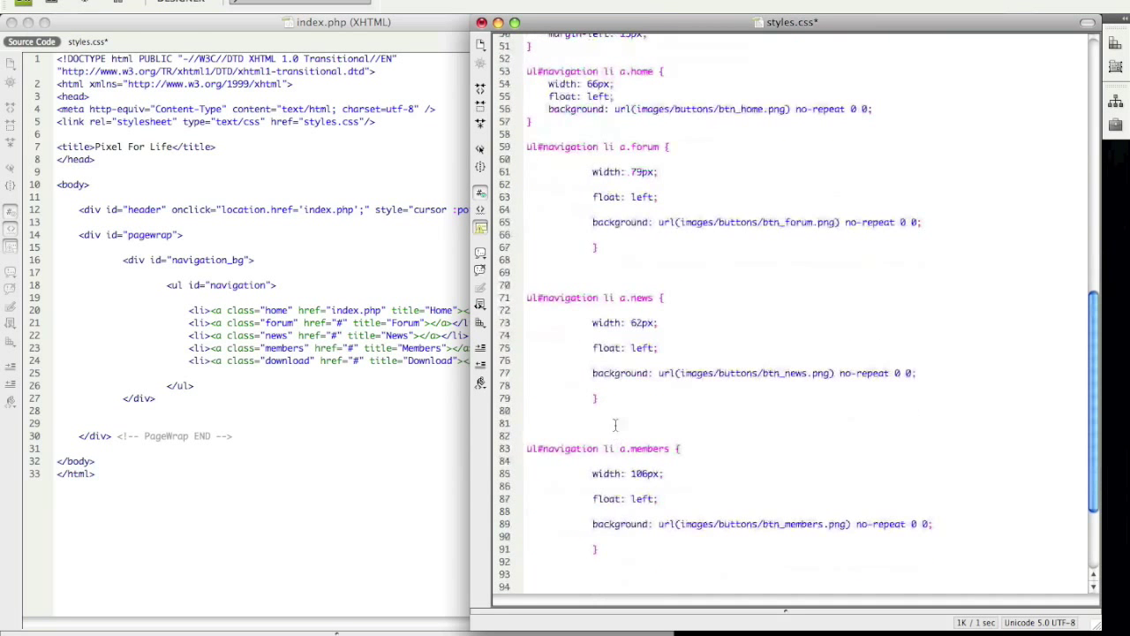
scroll(down, 3)
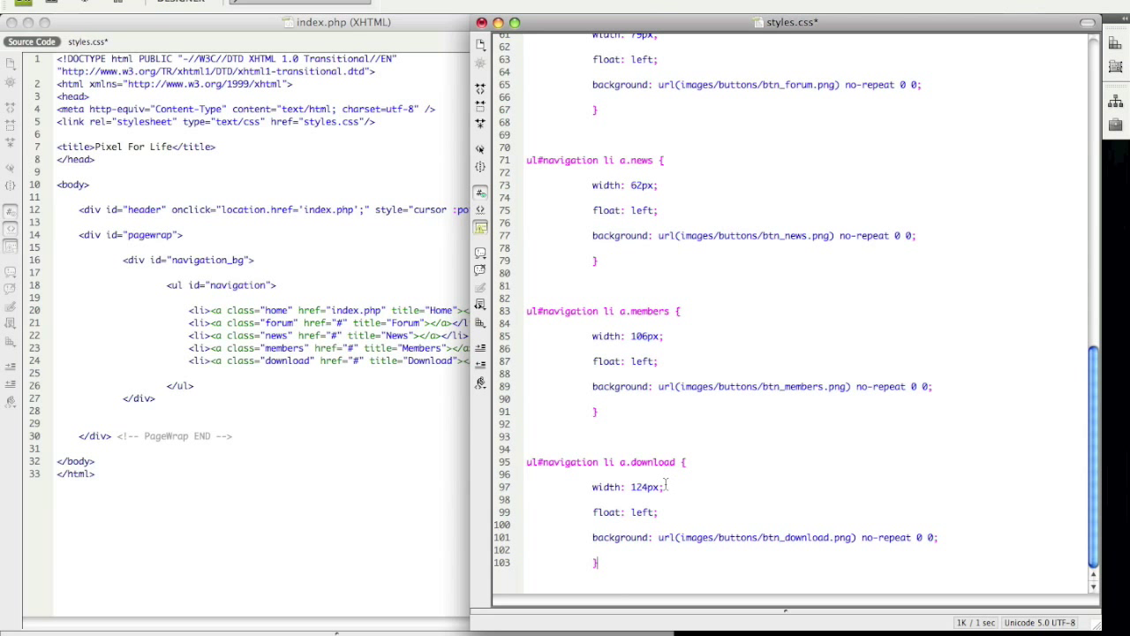
mouse_move(569, 419)
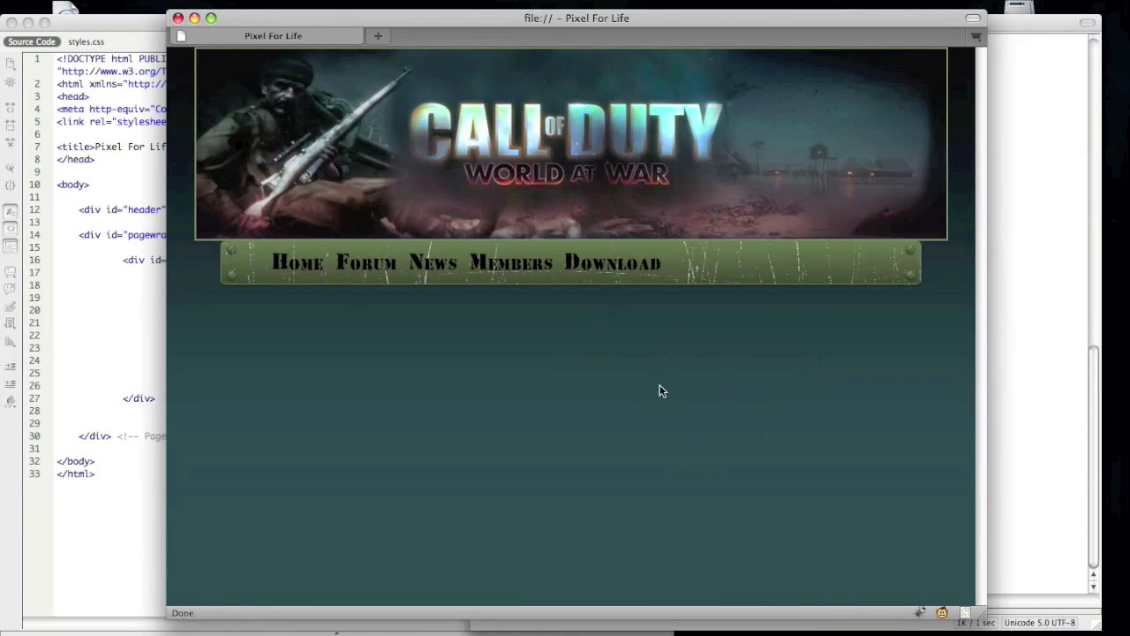
mouse_move(567, 264)
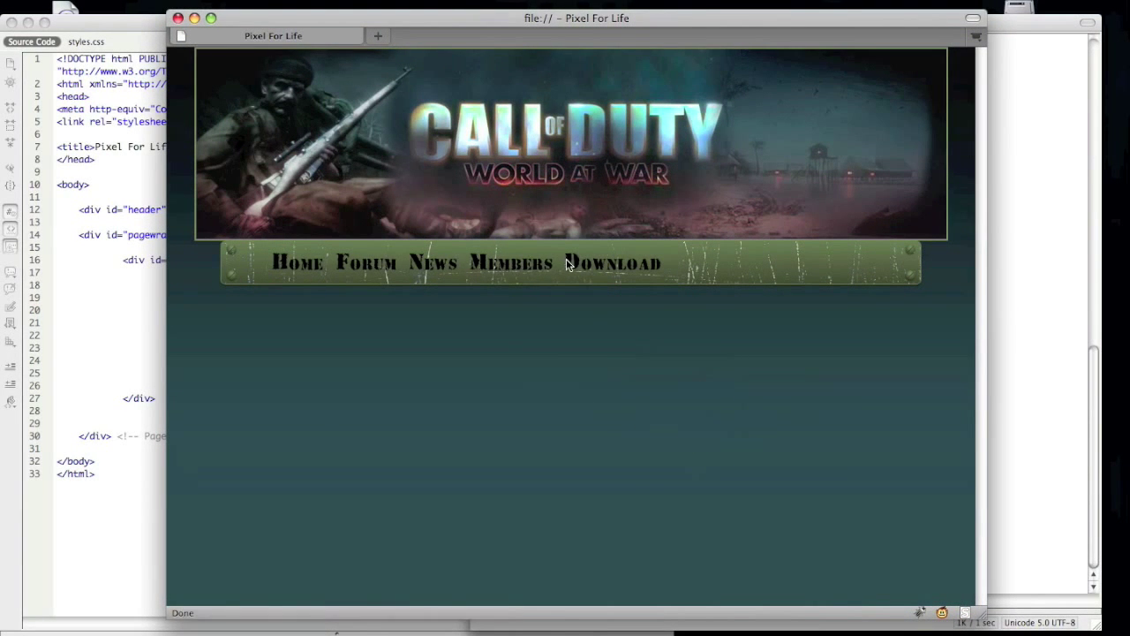
mouse_move(343, 269)
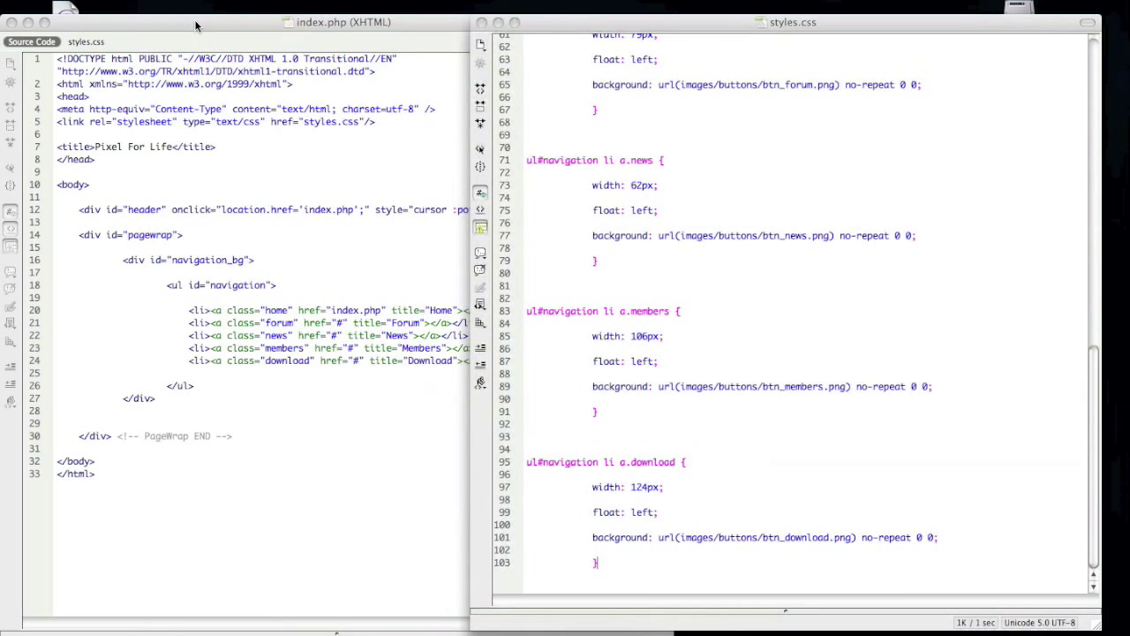
mouse_move(720, 377)
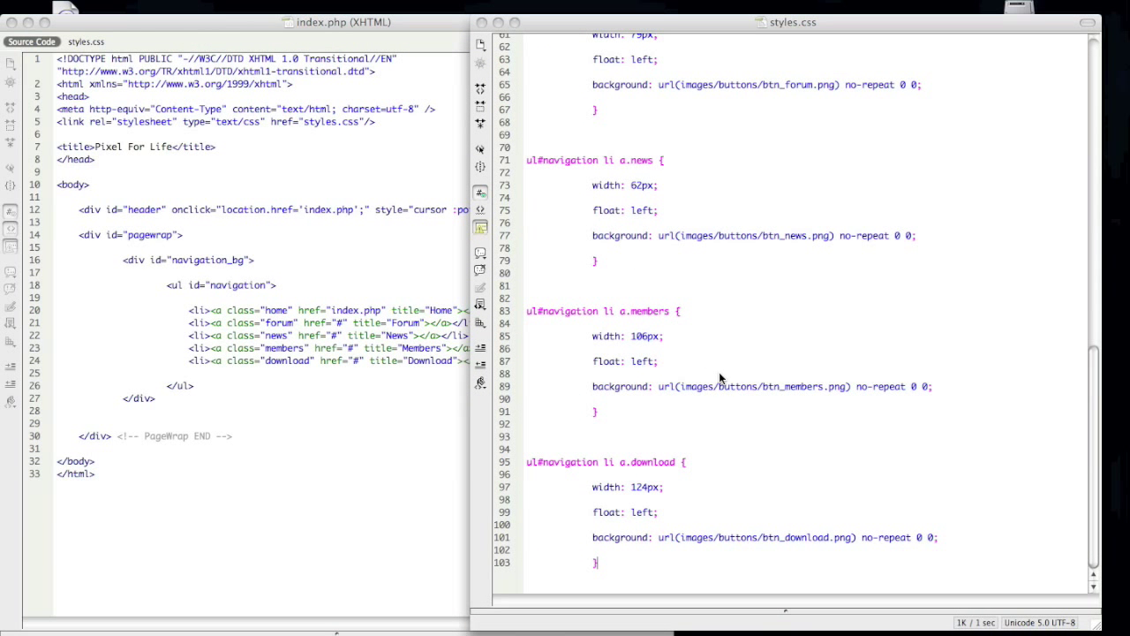
mouse_move(920, 366)
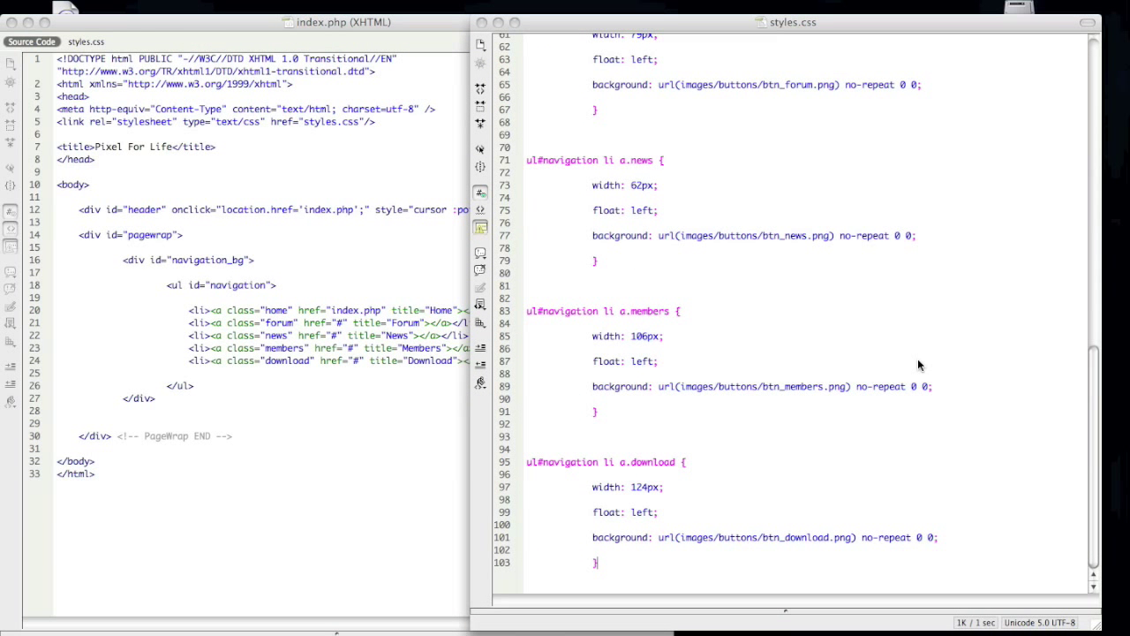